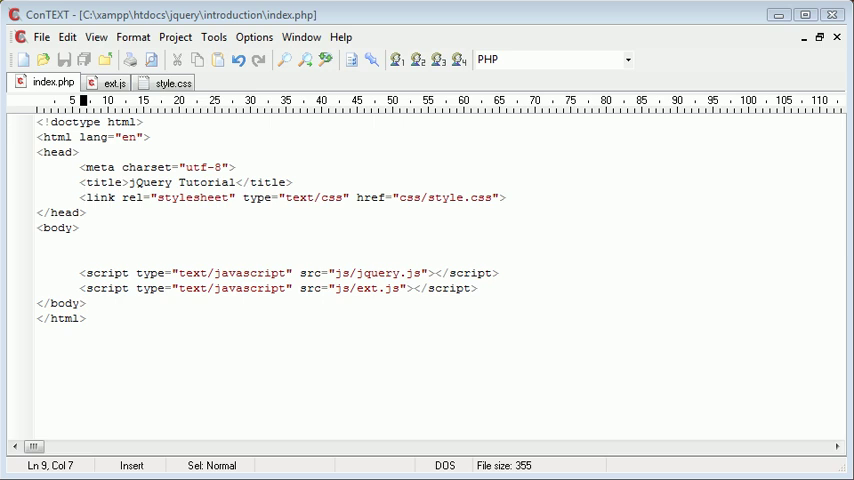
mouse_move(80, 238)
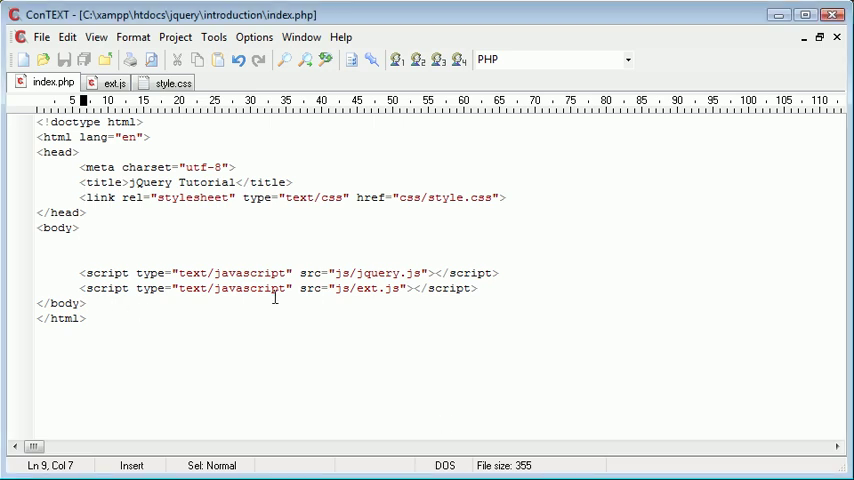
Write the word Content on the empty line inside the body of index.php.
click(82, 244)
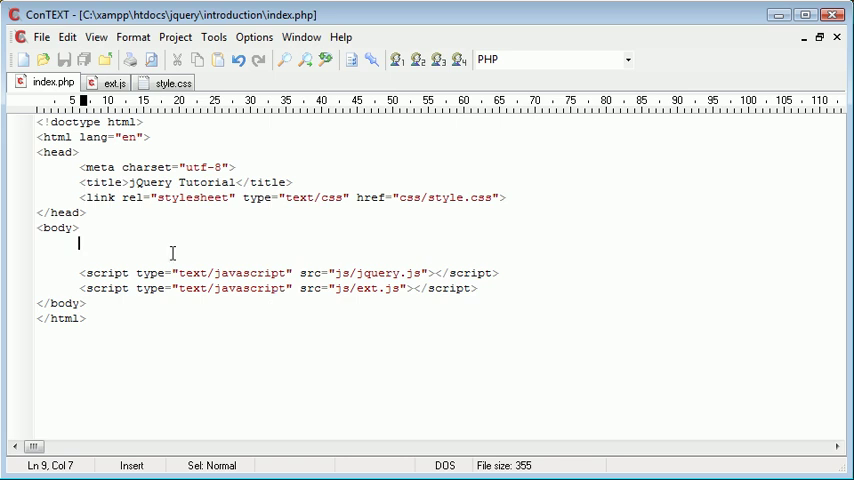
mouse_move(112, 156)
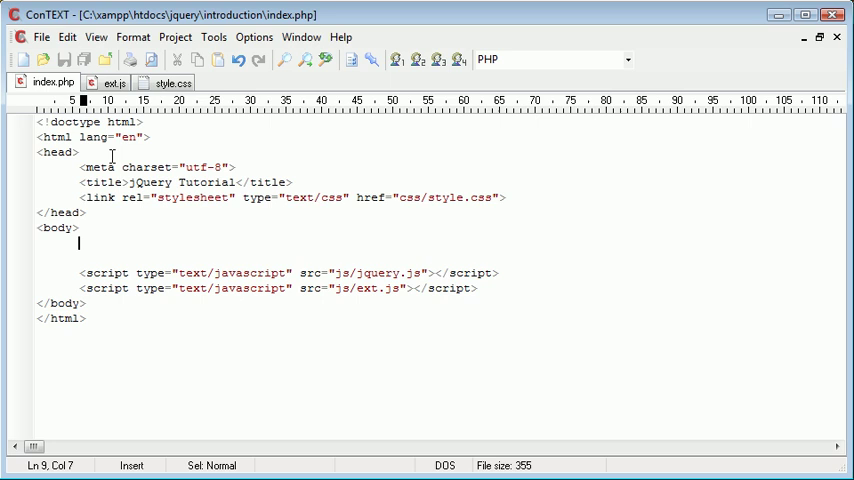
mouse_move(256, 296)
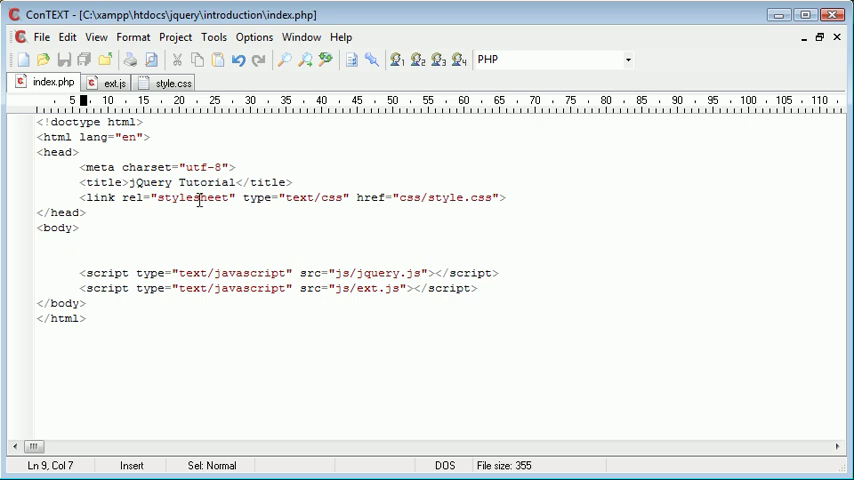
mouse_move(172, 250)
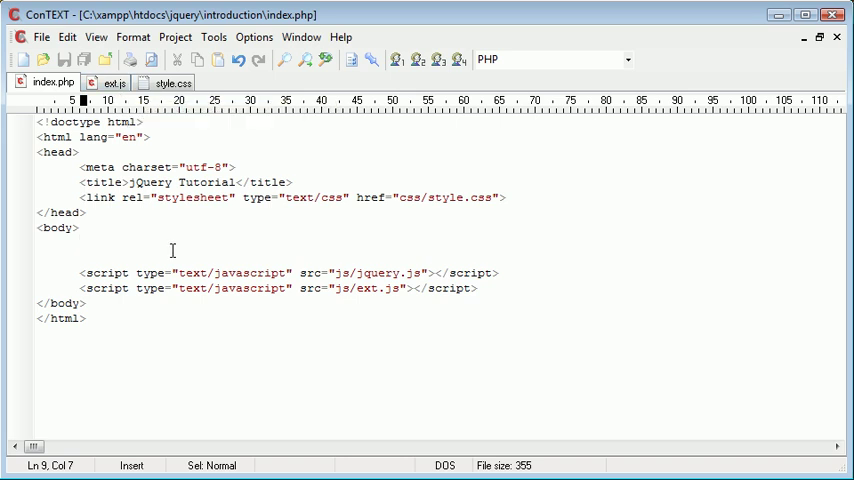
text(<img)
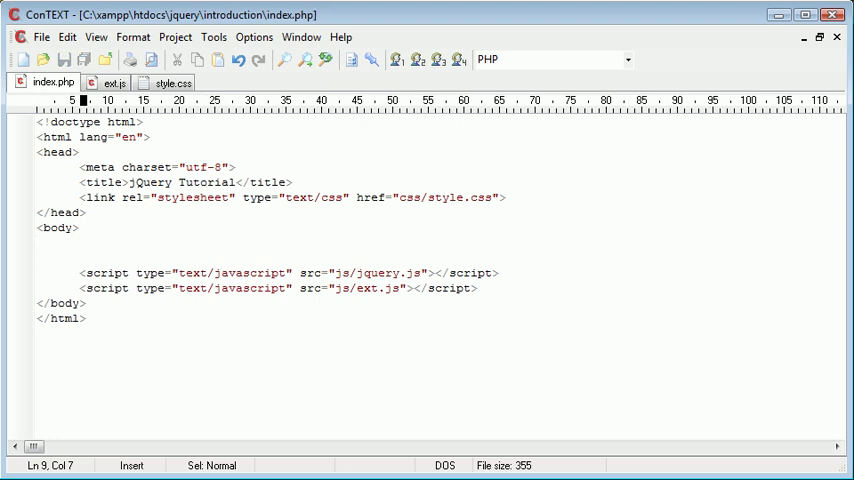
click(84, 242)
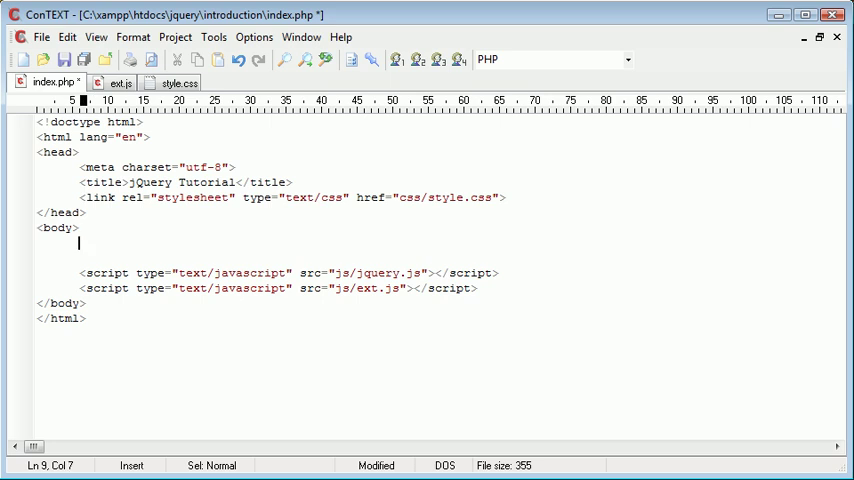
text(c)
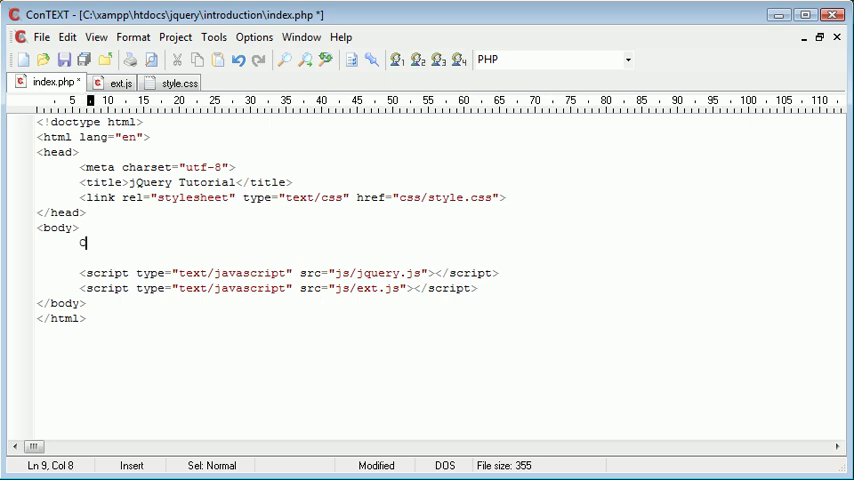
text(ontent)
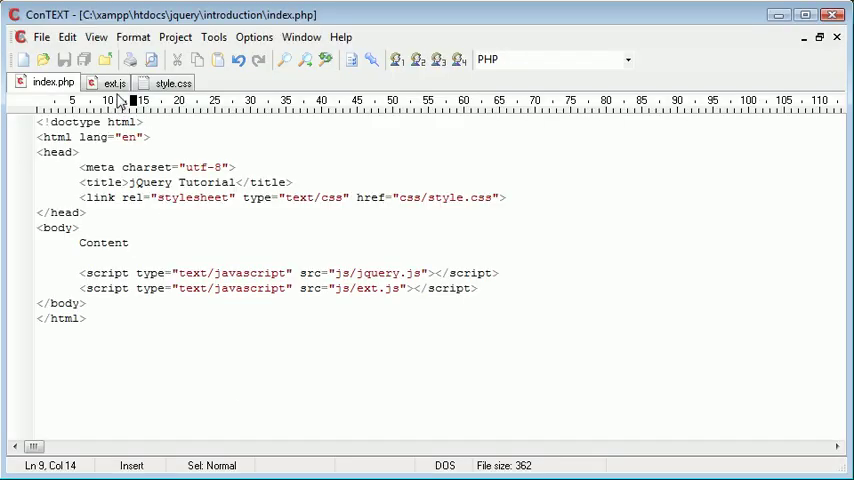
Write $(document).ready(function(){ alert('Ready'); }); in ext.js and dismiss the Ready alert in Chrome.
click(112, 82)
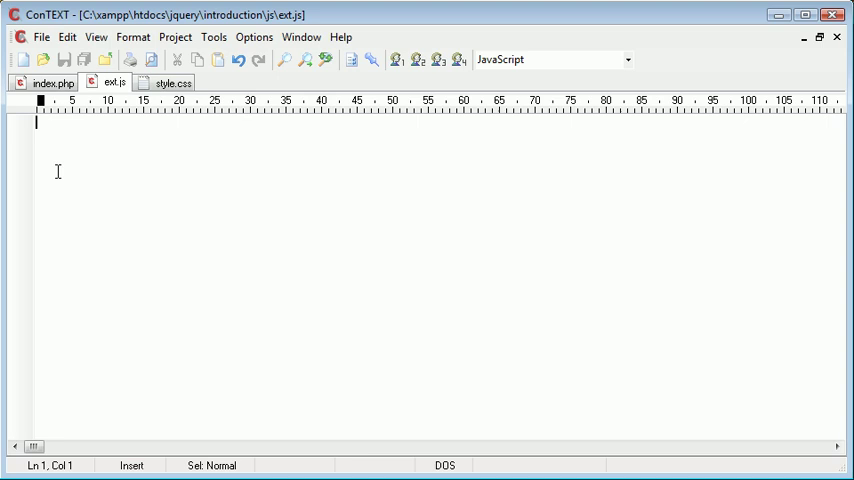
click(52, 82)
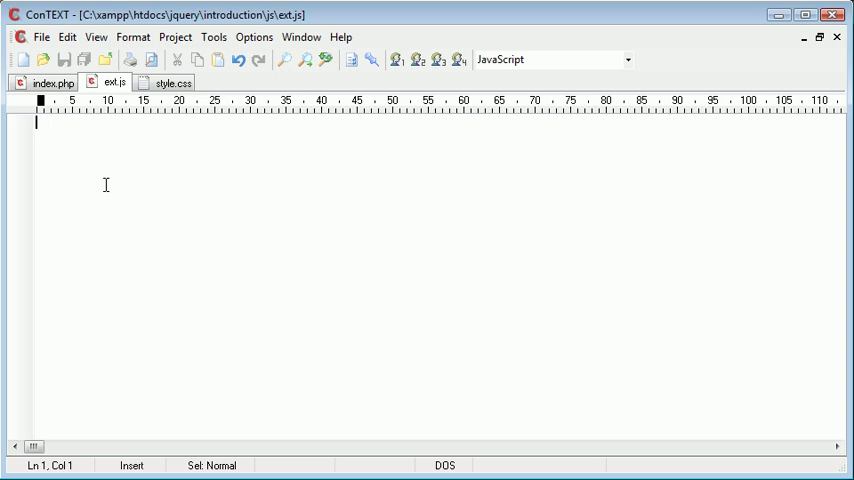
text($(document).ready)
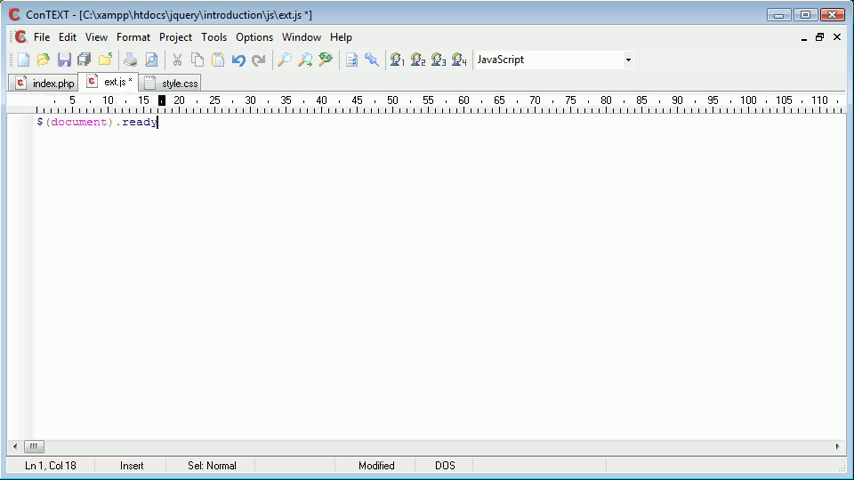
text((func);)
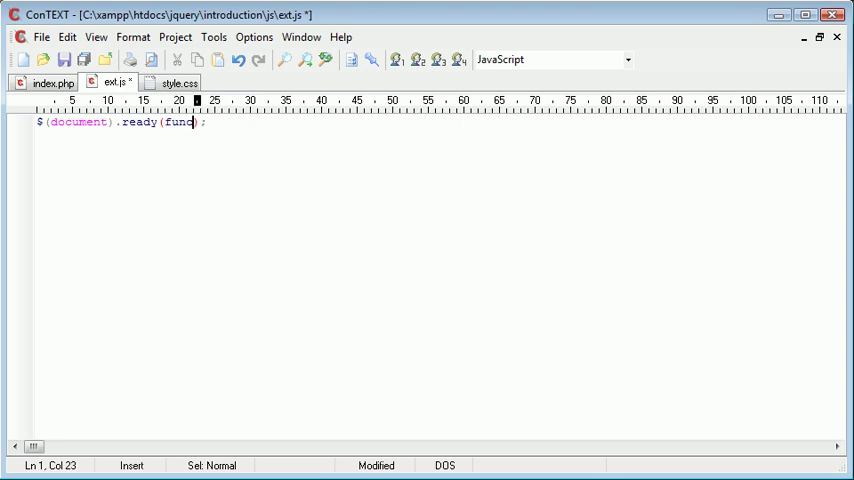
text(tion() {)
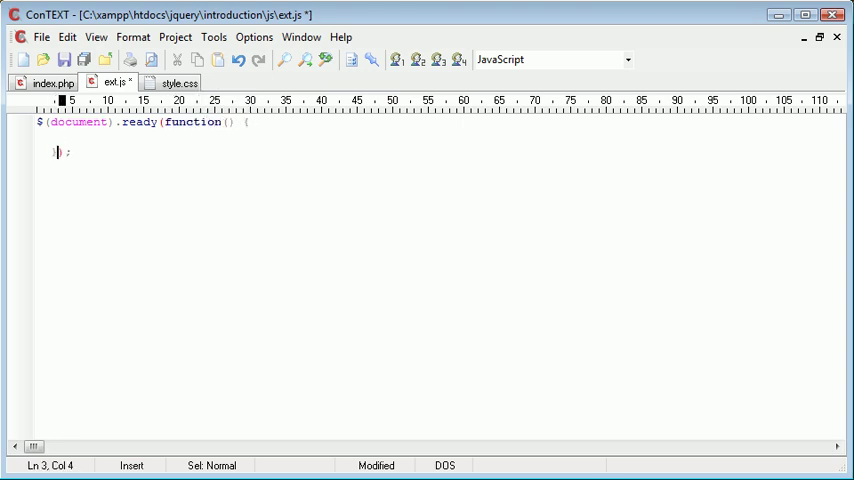
text(alert)
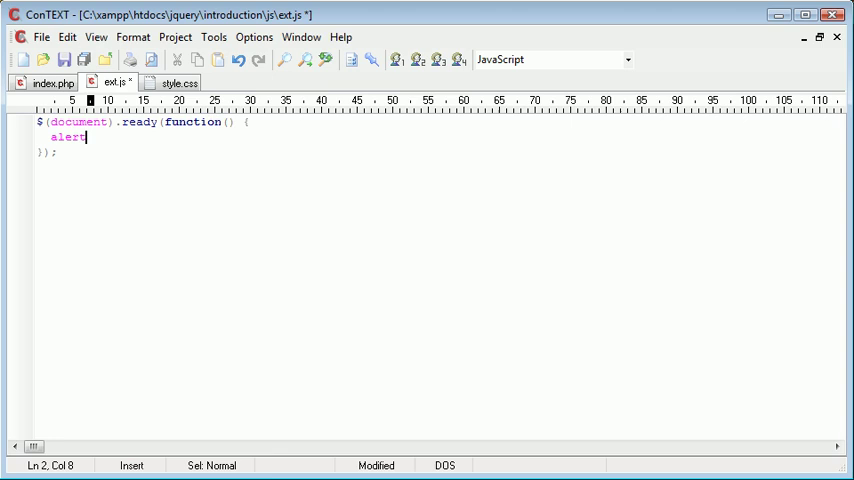
text(();)
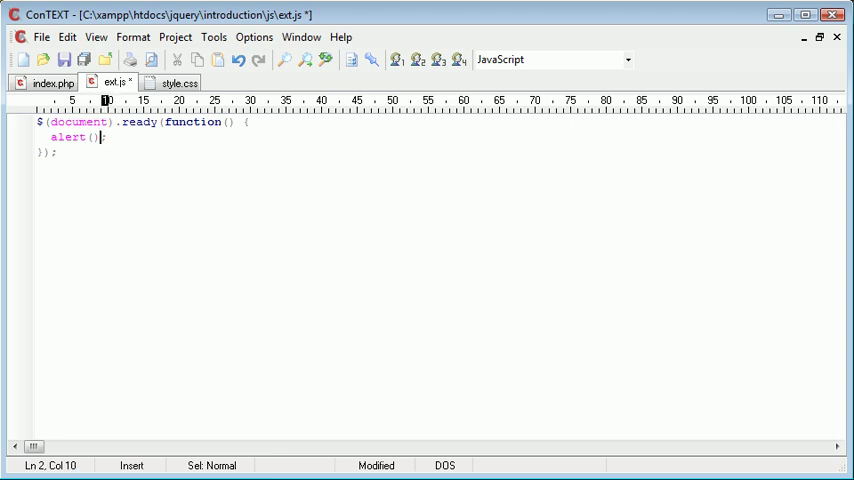
text('Alert')
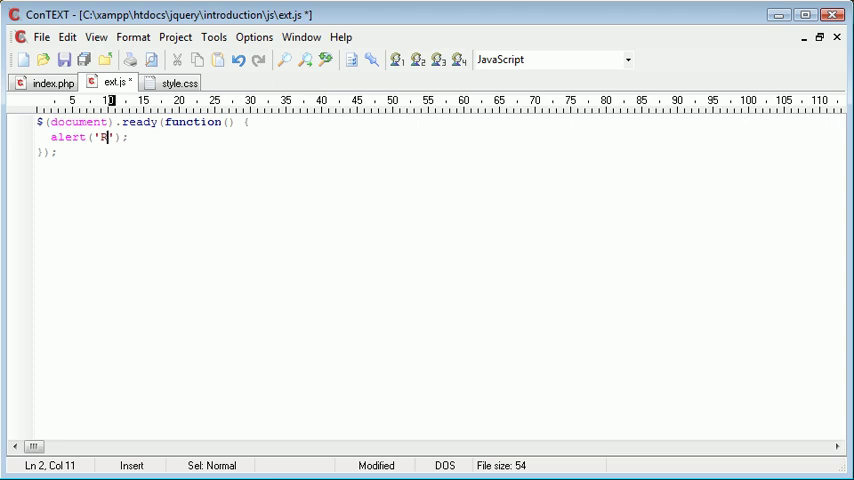
text(eady)
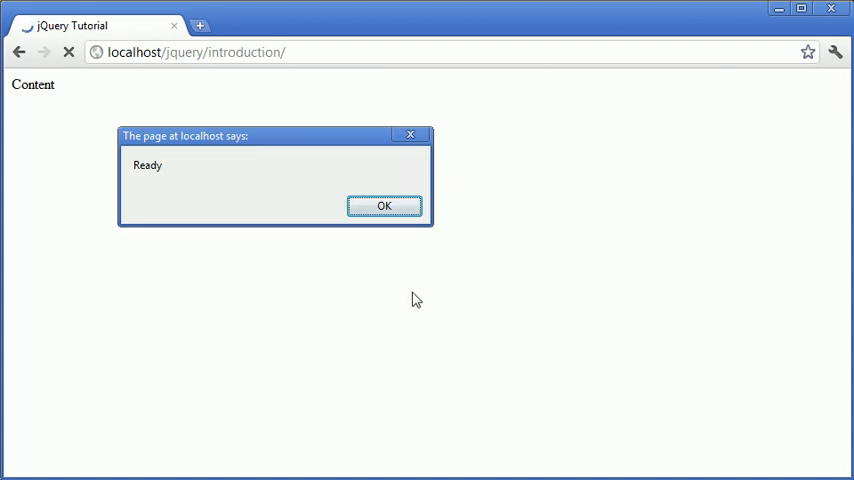
click(384, 204)
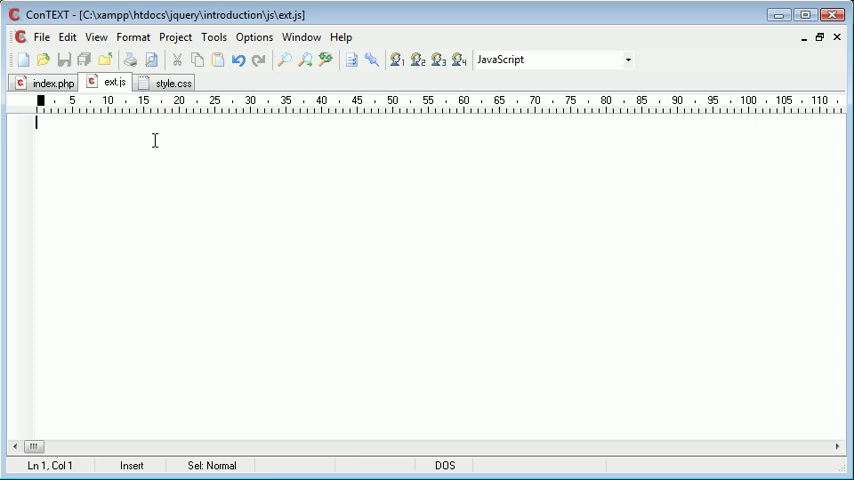
Replace Content in index.php with <img src="berlin.jpg" /> and start an id attribute.
click(52, 82)
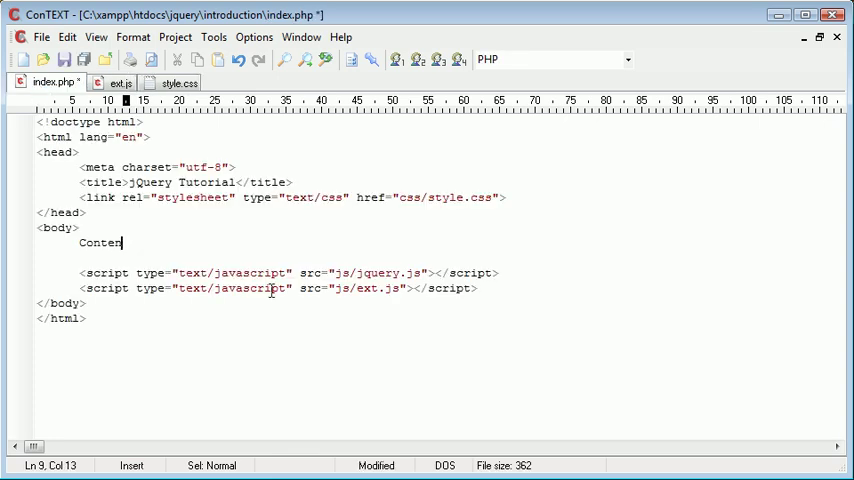
text(img s)
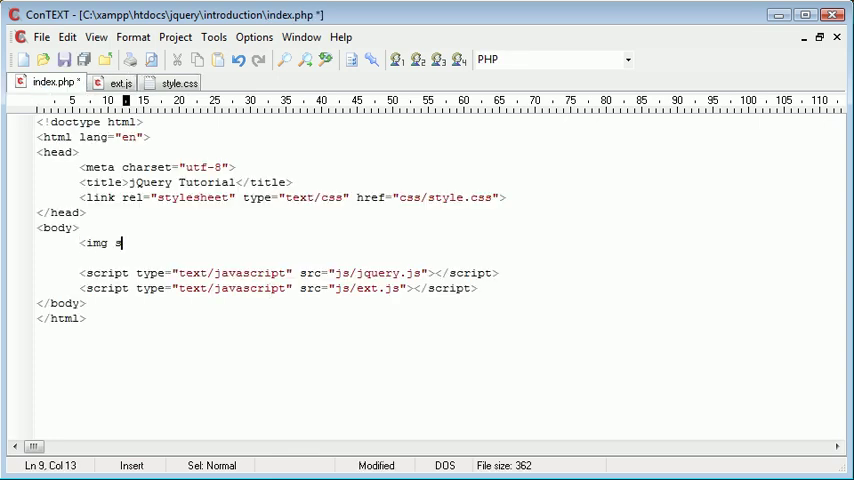
text(rc=")
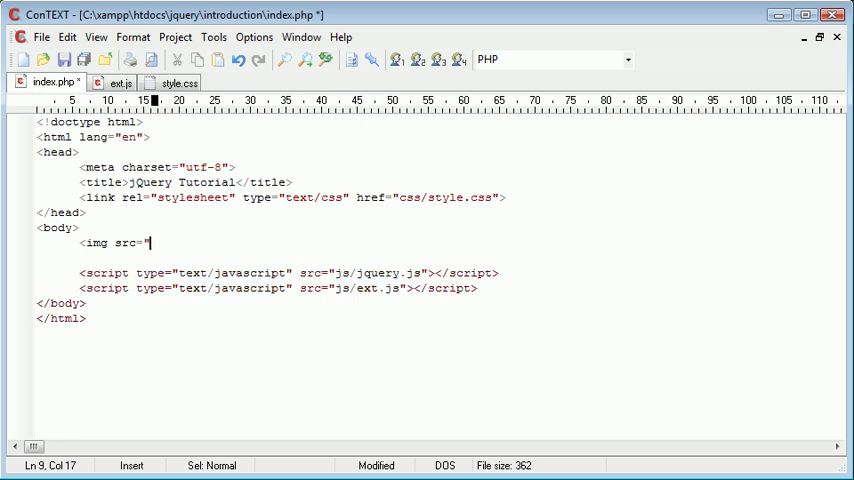
text(" />)
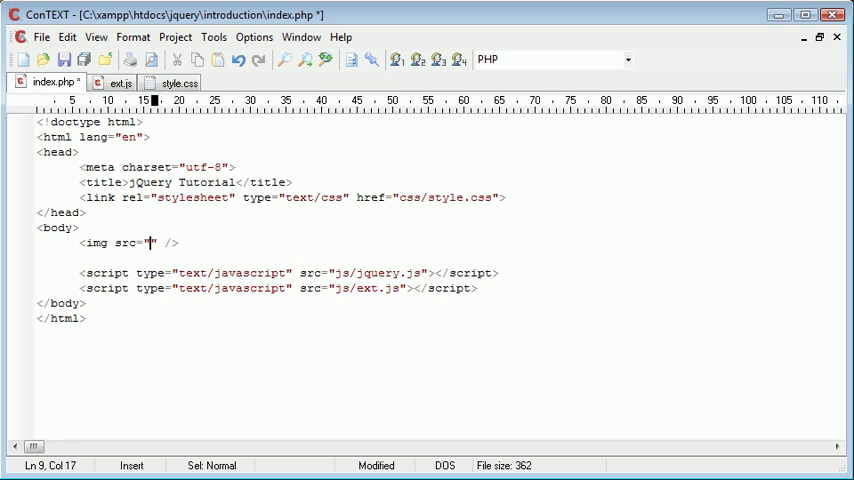
text(berlin.)
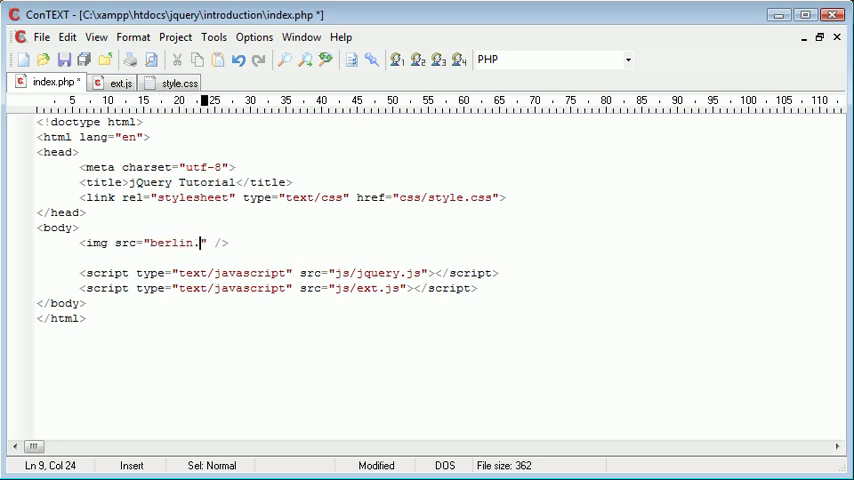
text(jpg)
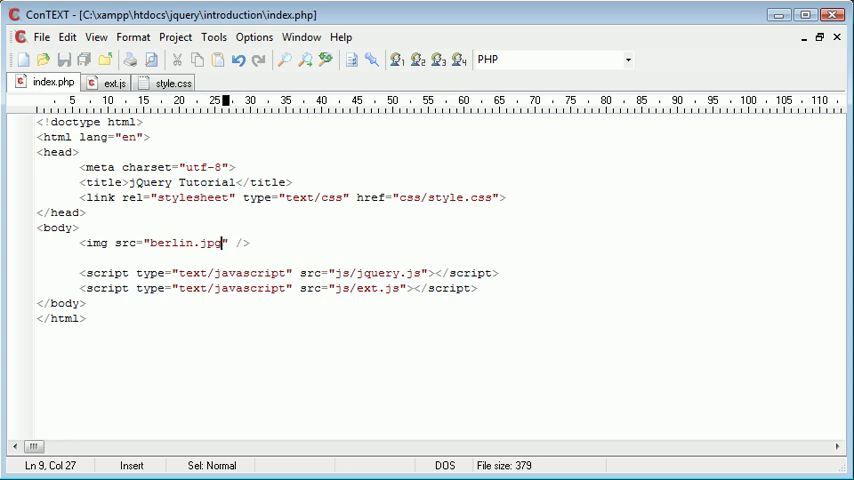
text(id)
text($)
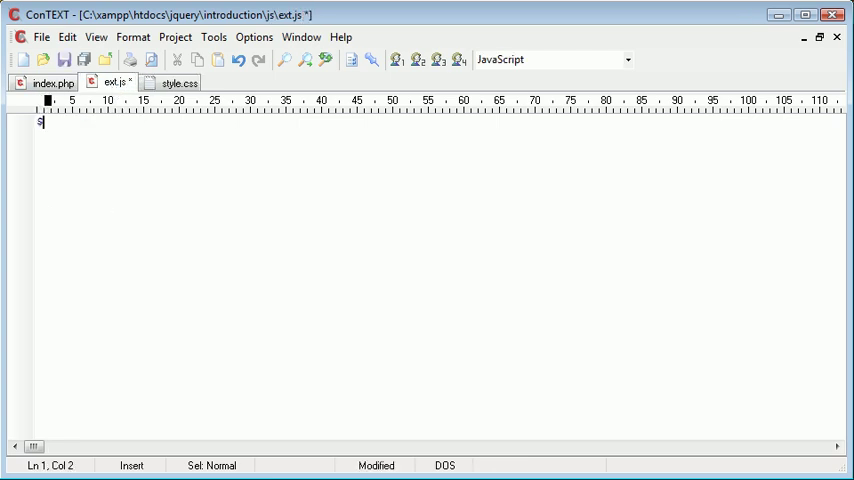
Write $(document).ready(function() { alert('Ready'); }); in ext.js.
text((document))
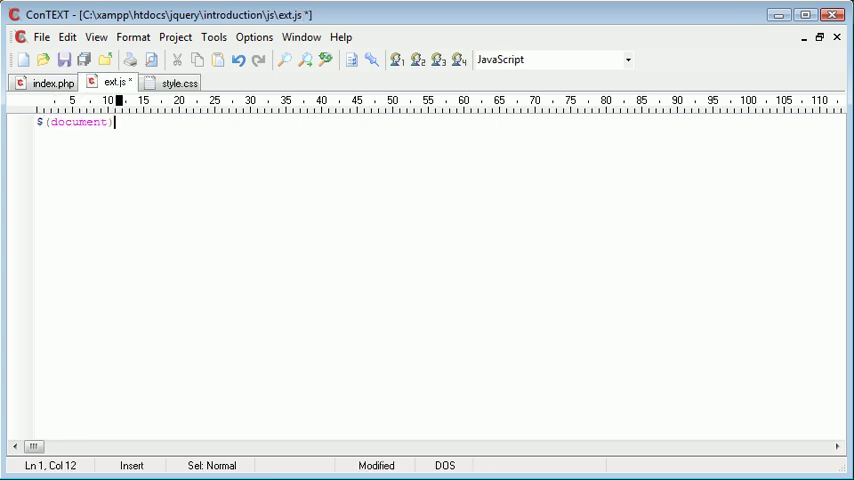
text(.ready();)
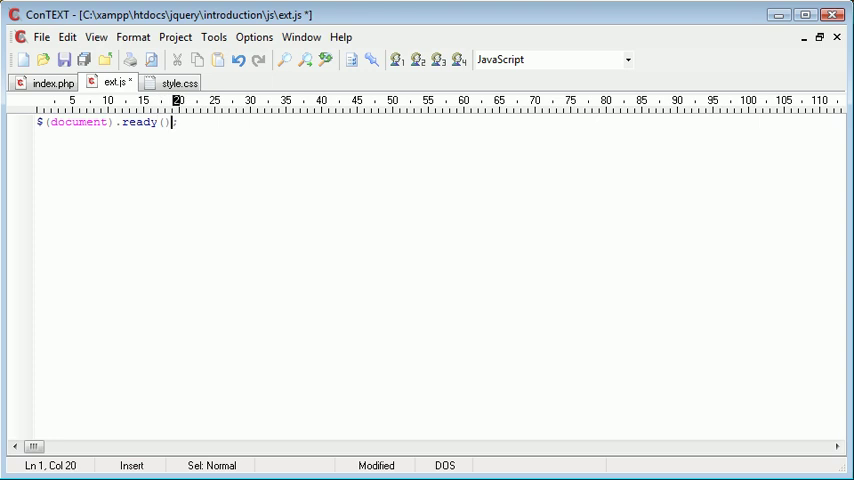
text(function())
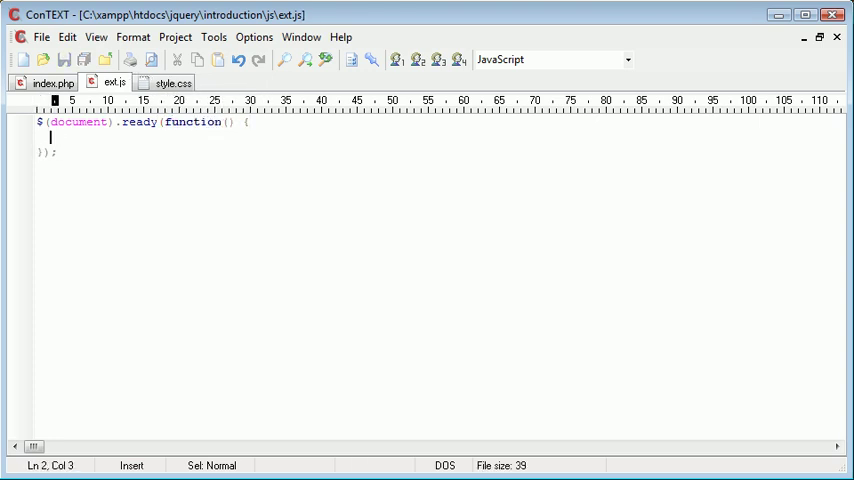
text(alert(');)
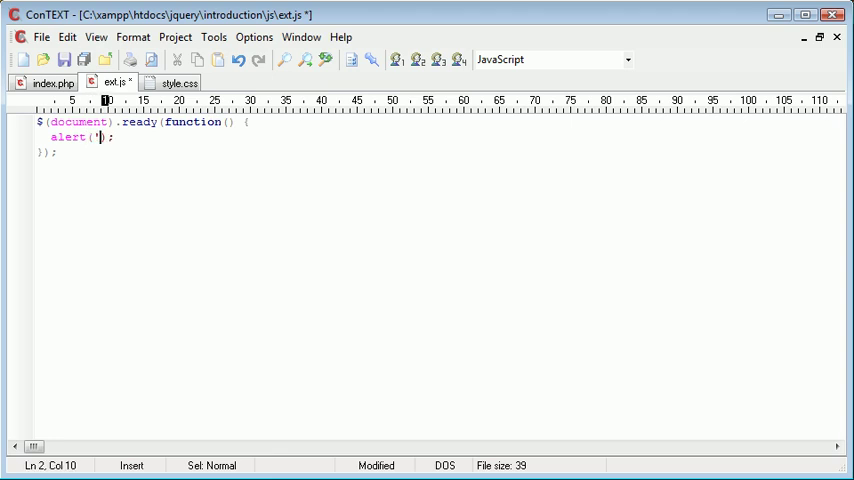
text(Ready)
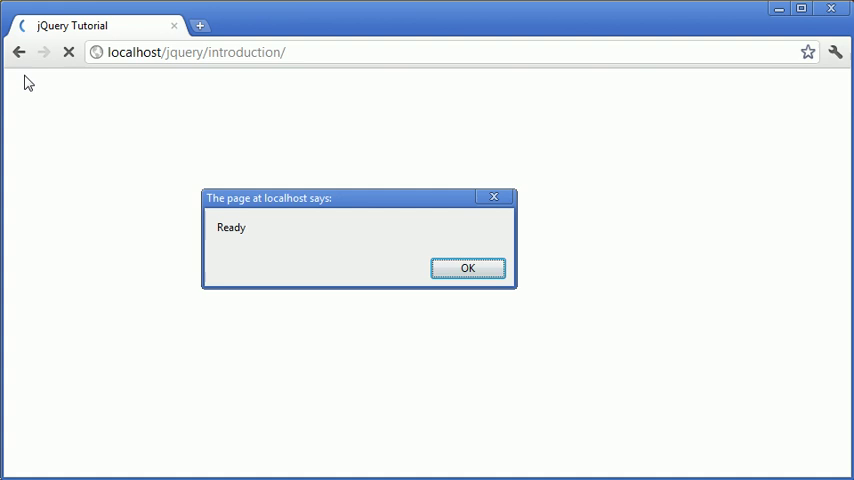
mouse_move(262, 288)
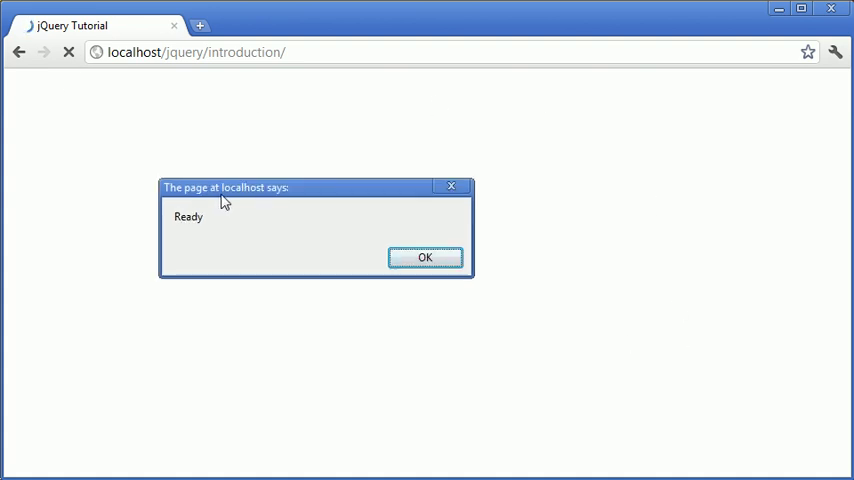
Dismiss the Ready alert in Chrome and scroll over the berlin.jpg photo.
click(424, 256)
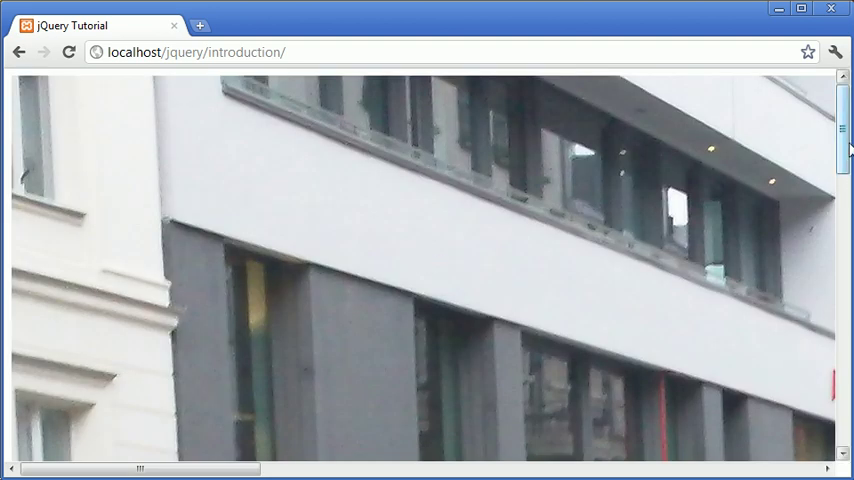
scroll(up, 3)
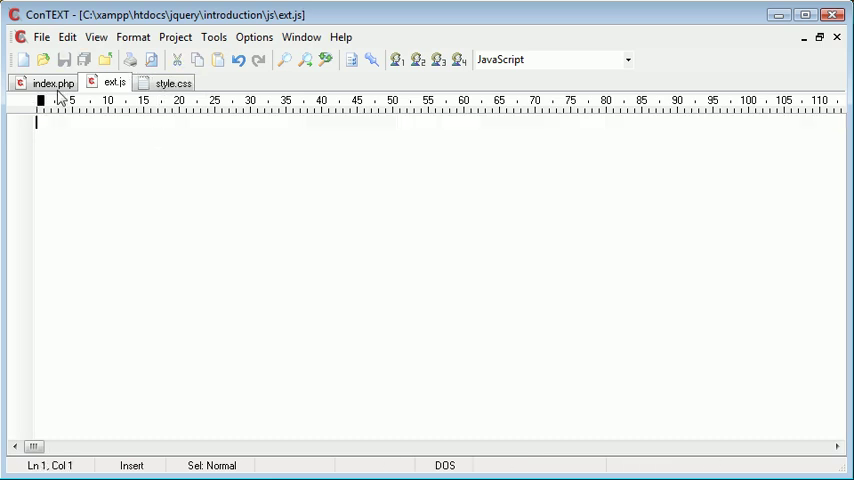
Add id="image" to the berlin.jpg img tag in index.php.
click(52, 82)
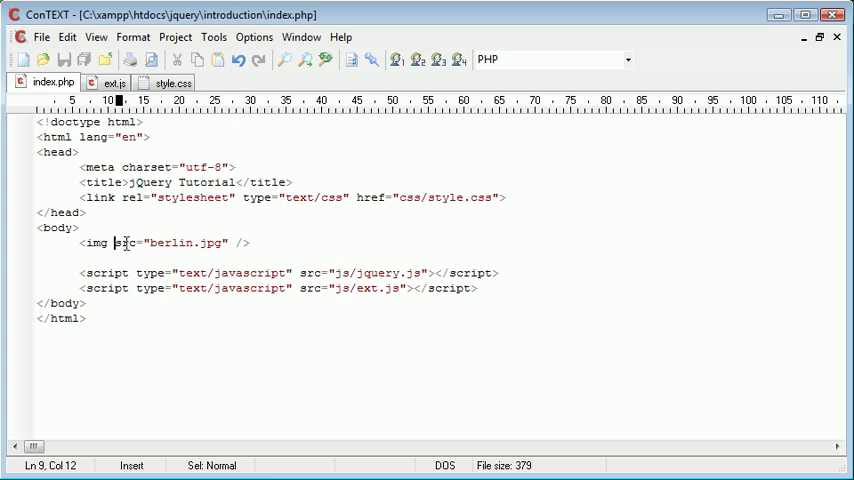
text(id=")
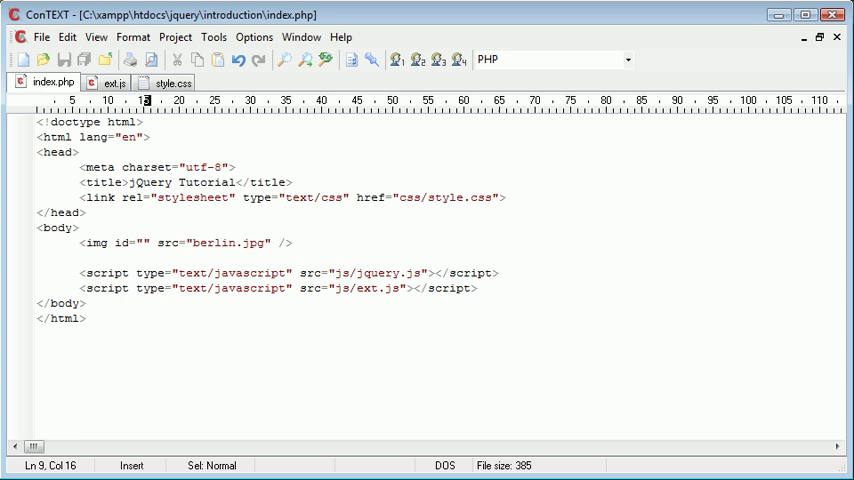
click(144, 242)
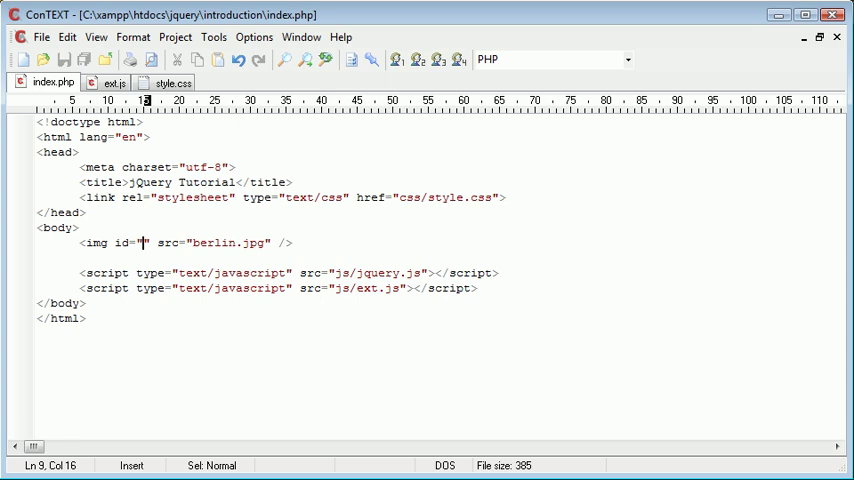
text(image)
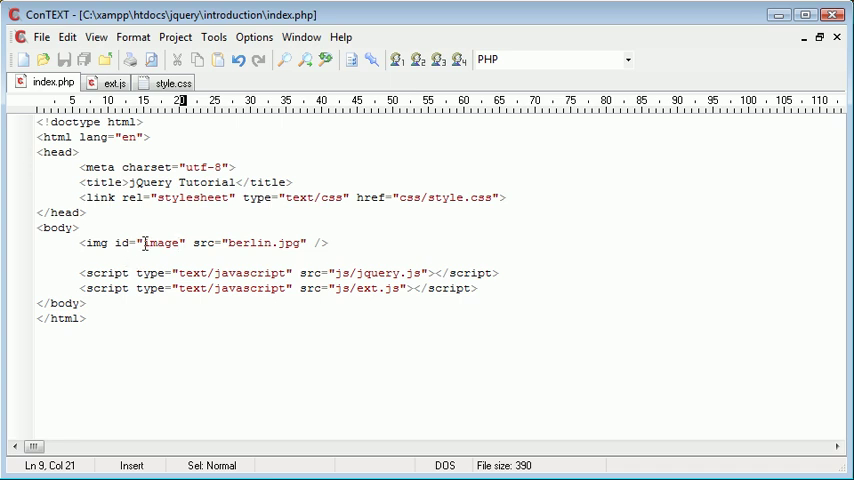
click(112, 82)
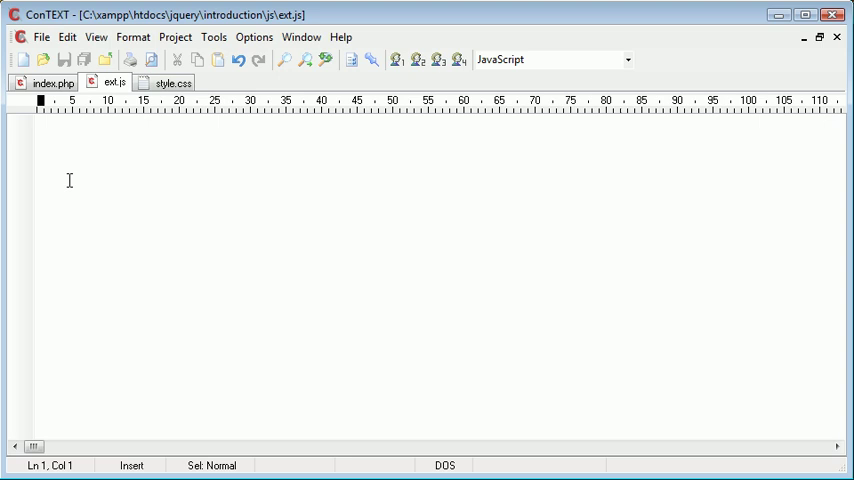
Start a $("#image").load(function() handler in ext.js, pointing out the #image selector.
text($())
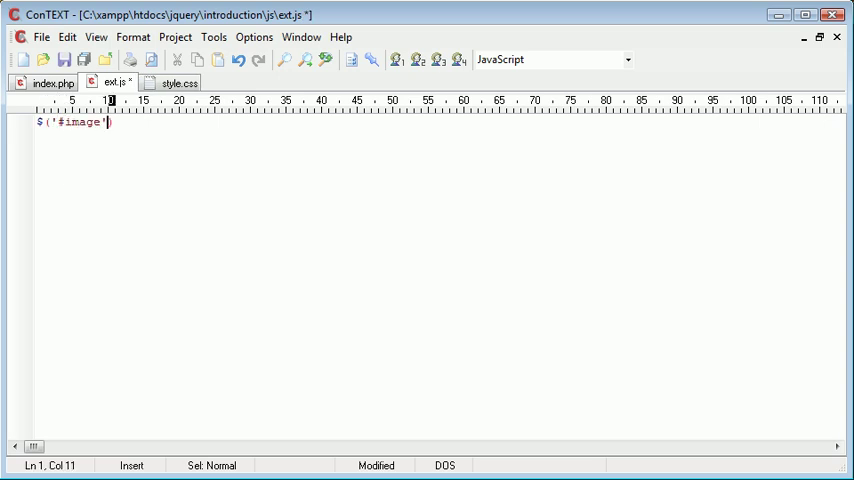
text().load();)
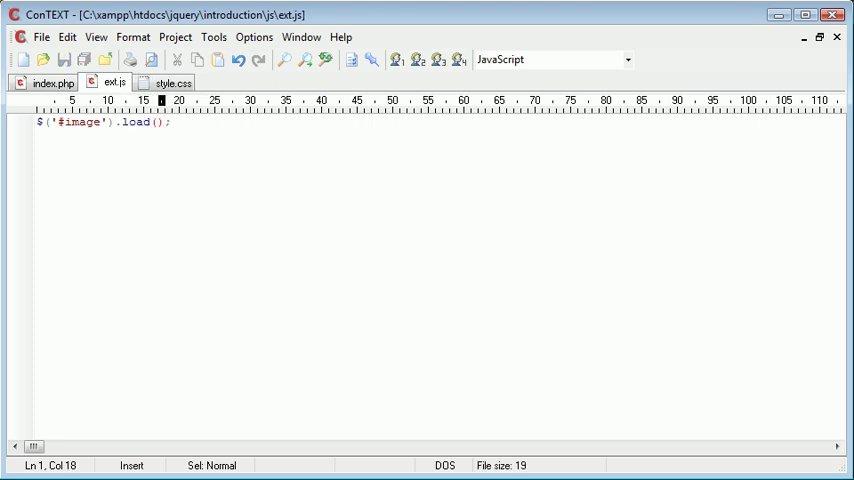
text(function()
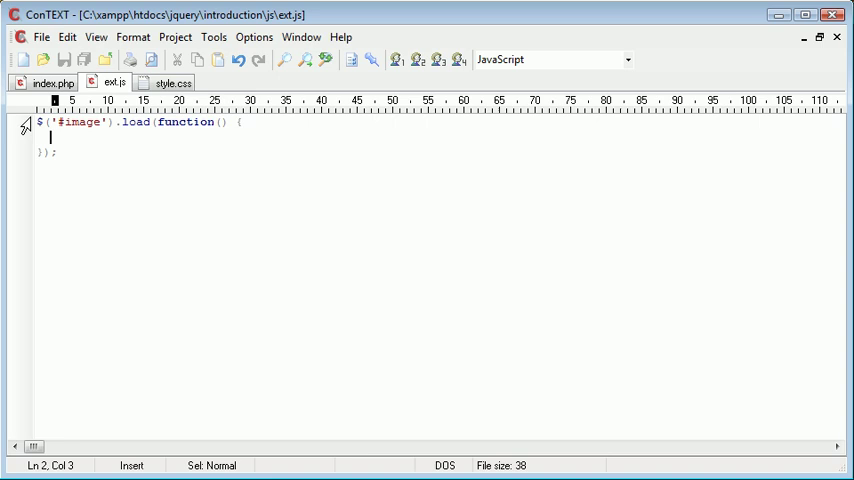
drag(52, 122, 88, 122)
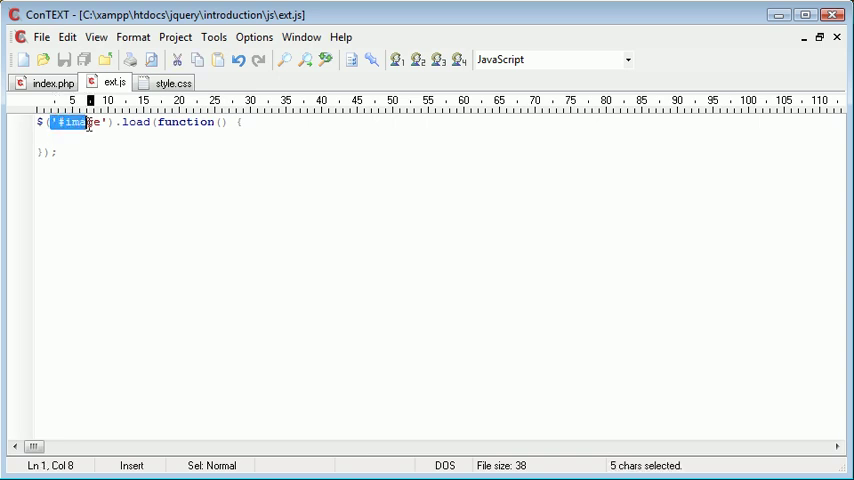
drag(52, 122, 116, 122)
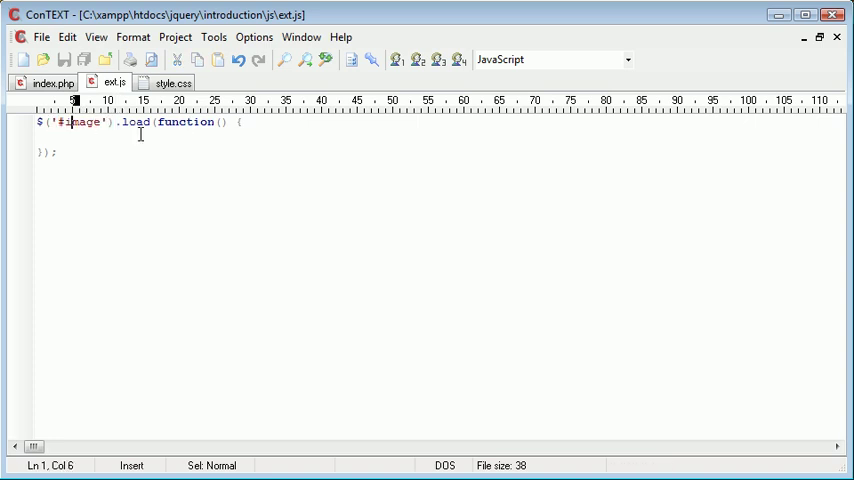
Make the load handler alert 'Image loaded' and return to index.php.
text(alet)
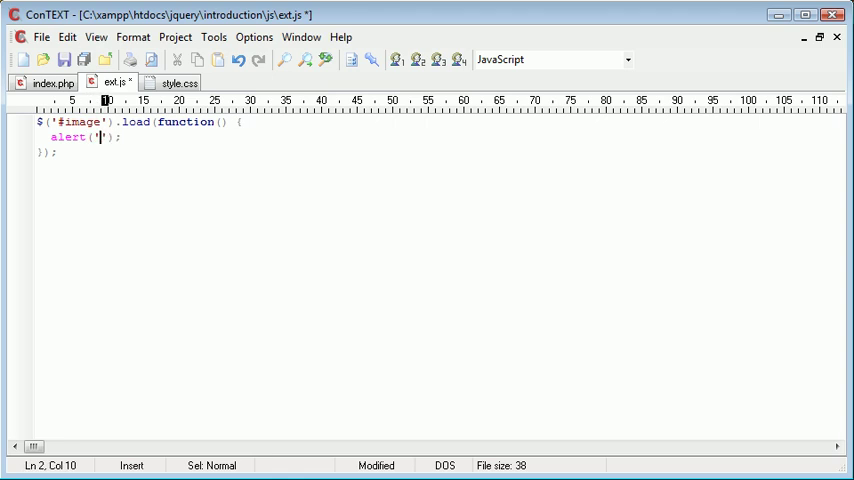
text(Image)
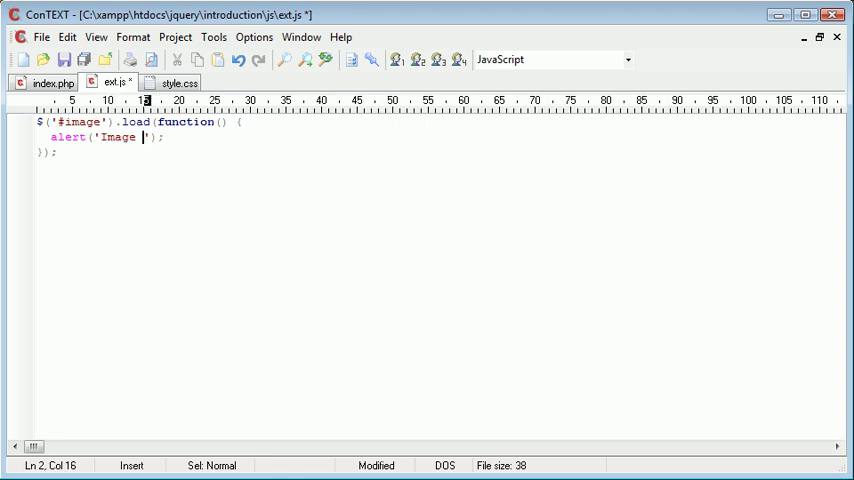
text(loaded');)
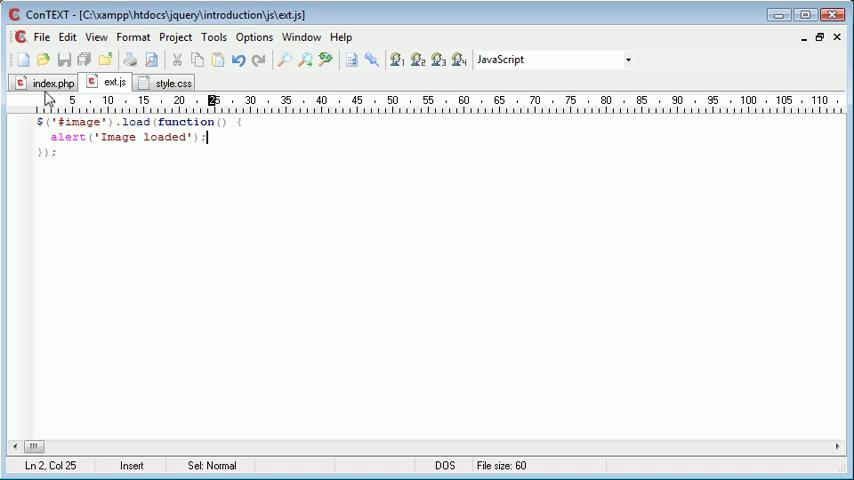
click(50, 82)
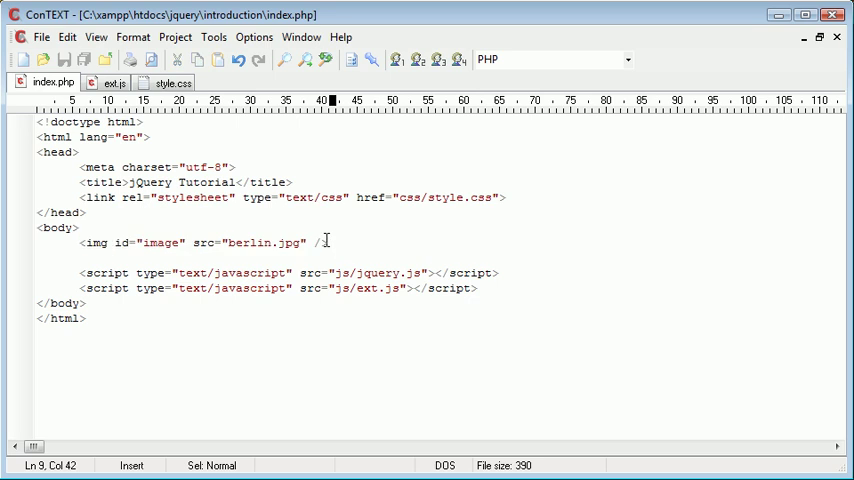
Dismiss the Image loaded alert shown over the building photo in Chrome.
click(112, 82)
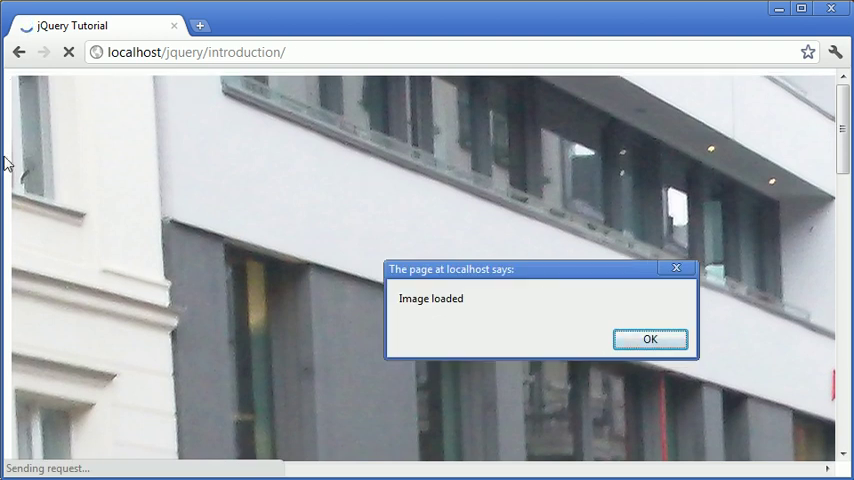
mouse_move(466, 94)
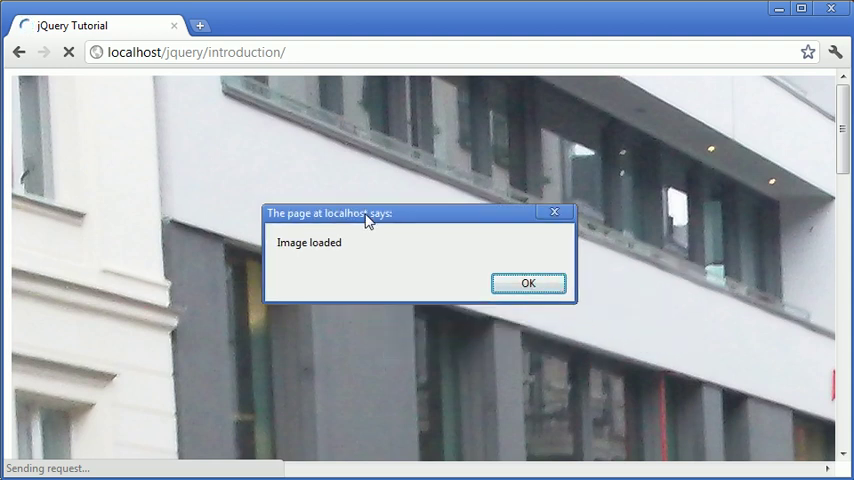
mouse_move(318, 252)
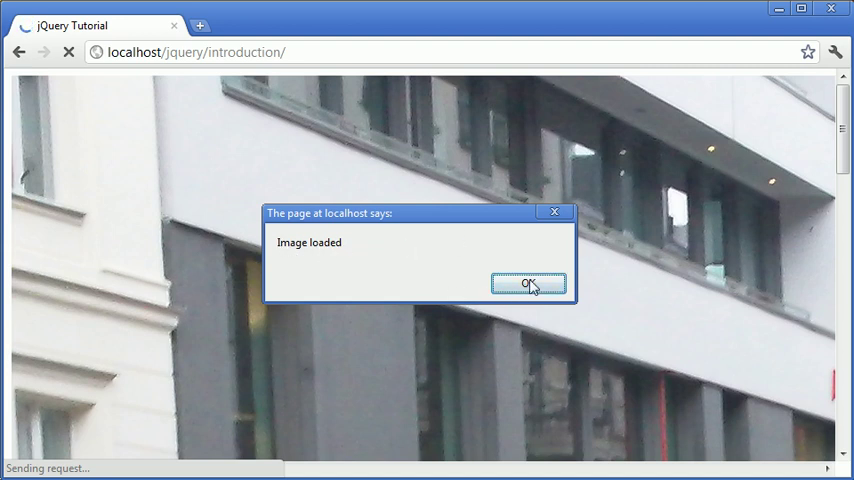
click(528, 284)
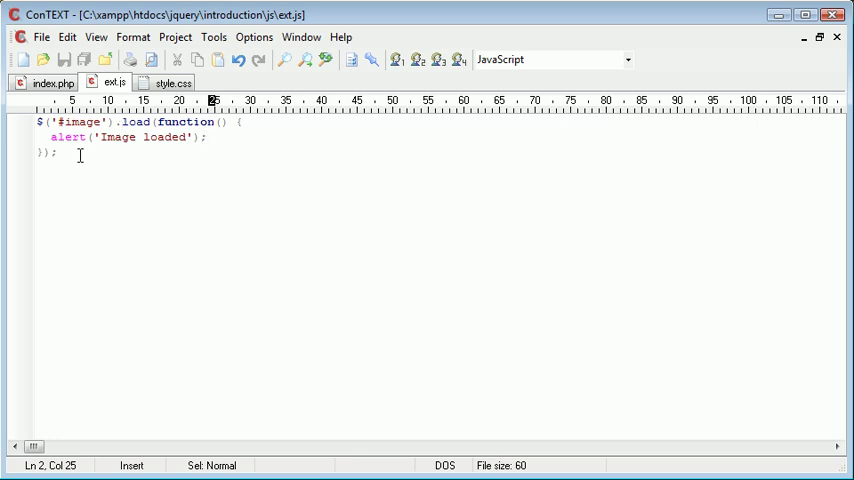
Comment out the alert line in the ext.js load handler and return to index.php.
text(//)
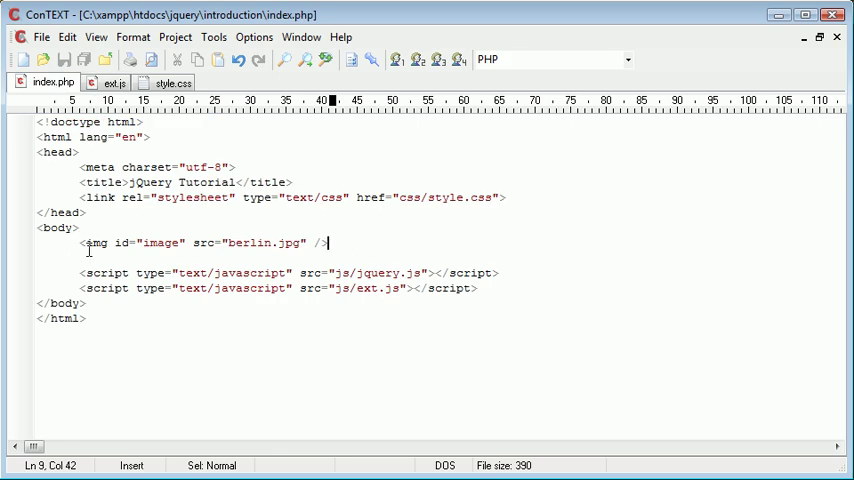
click(112, 82)
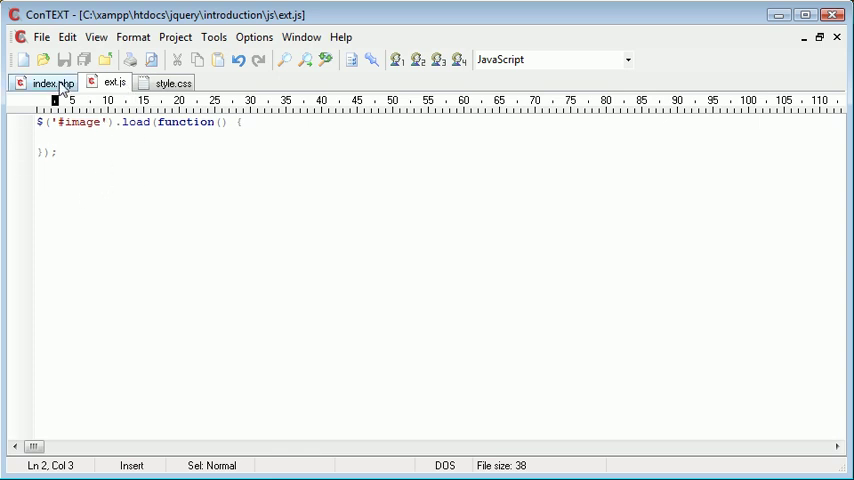
click(48, 82)
text(<i)
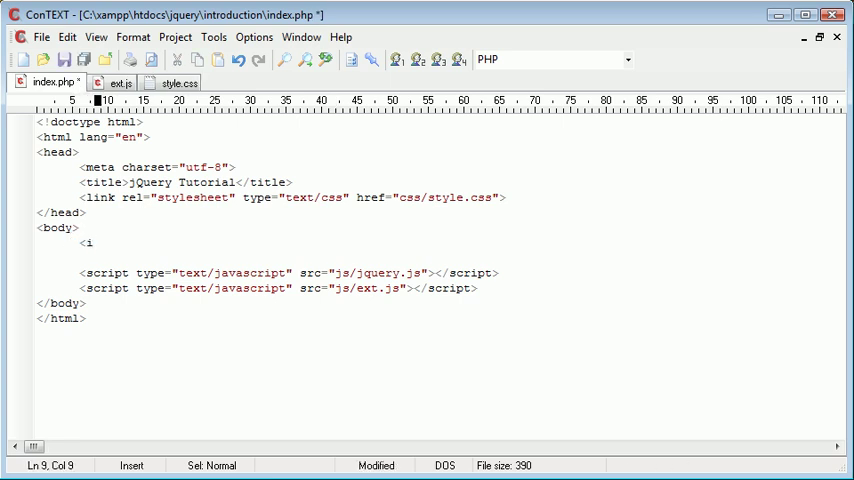
text(frame>)
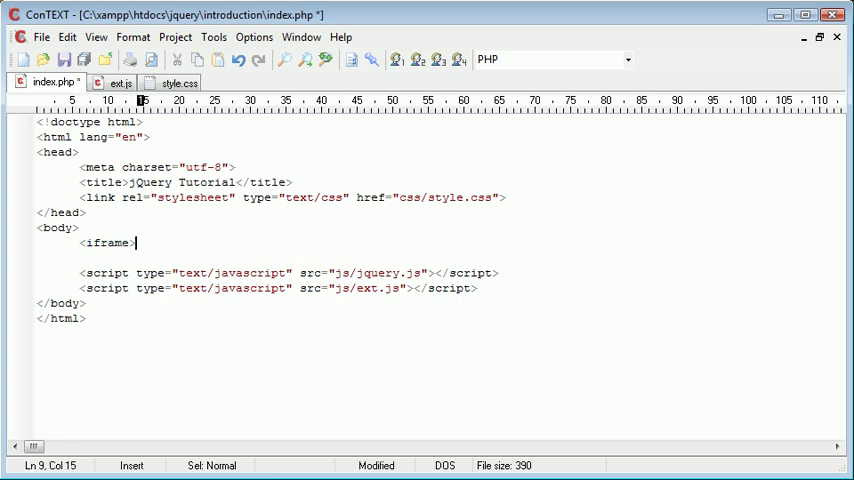
text(</iframe>)
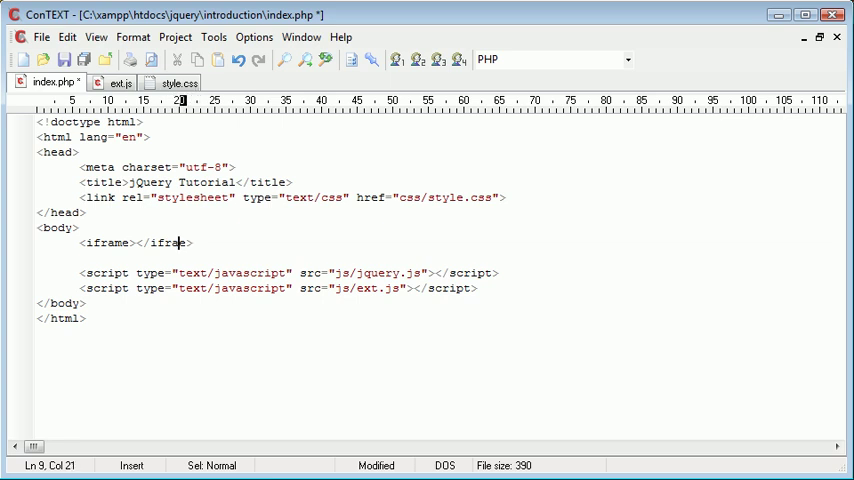
text(src="http:)
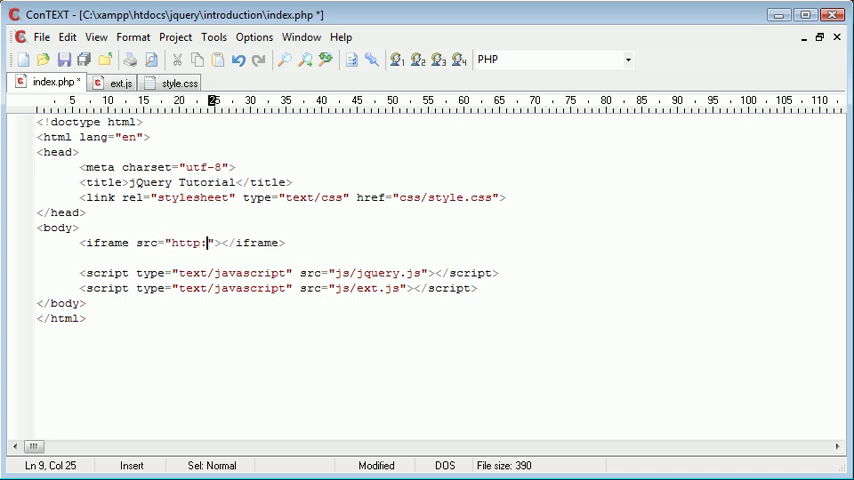
text(//www.g)
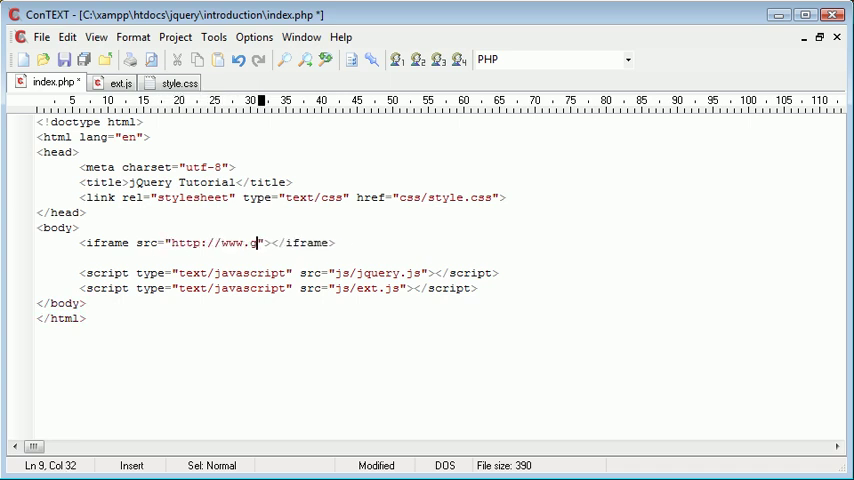
text(oogle.co.uk)
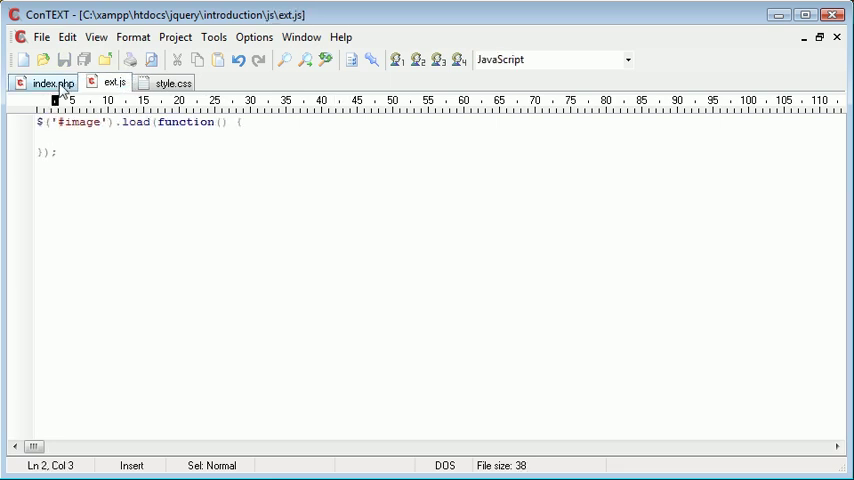
Give the iframe the attribute id="iframe".
click(48, 82)
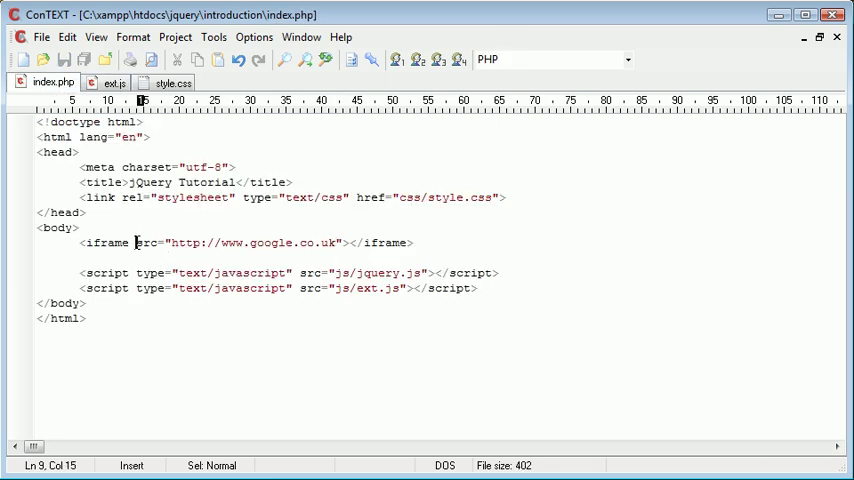
text(d="")
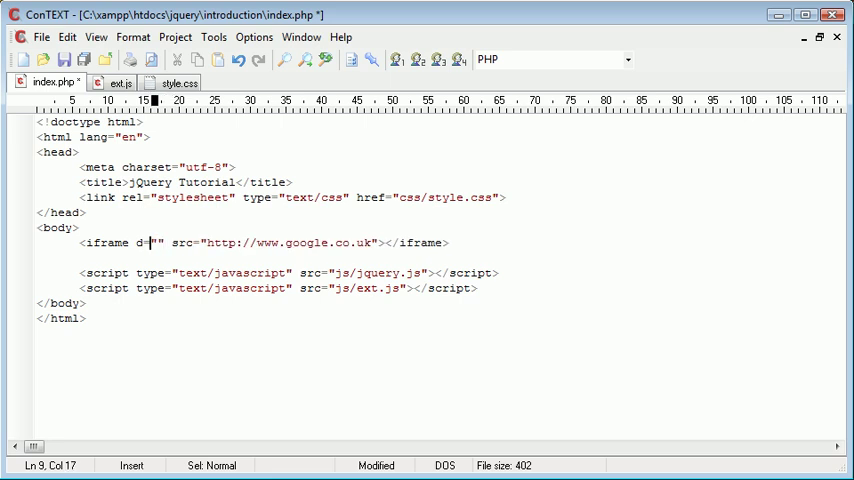
text(i)
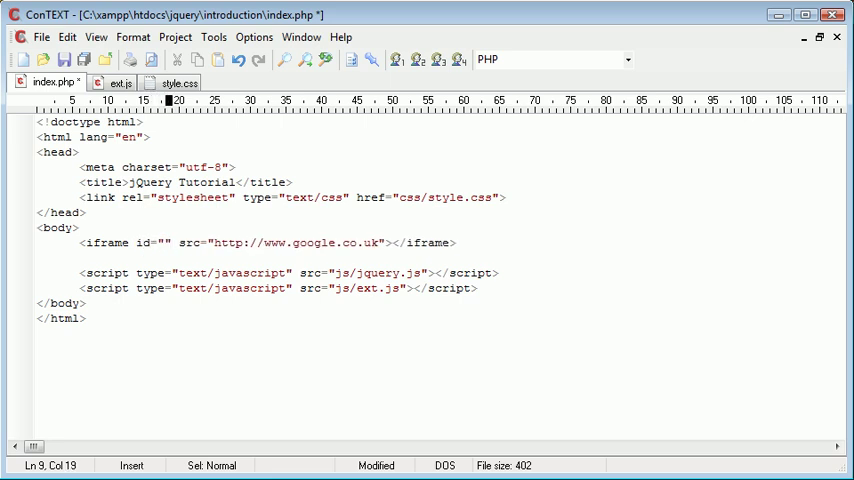
text(iframe)
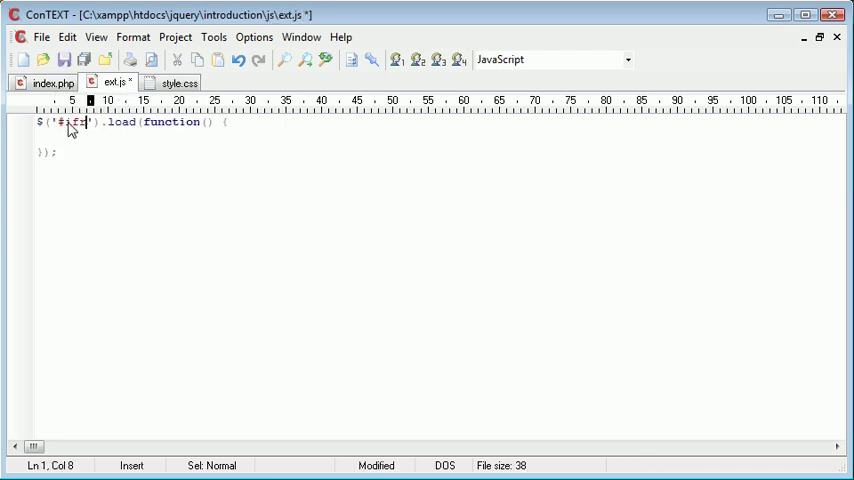
Target #iframe in ext.js with alert('iFrame loaded') and dismiss that alert in Chrome.
text(a;)
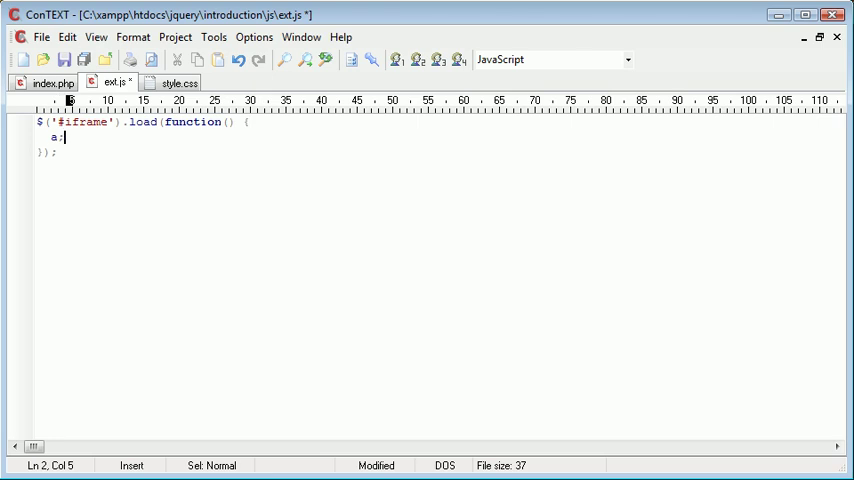
text(alert())
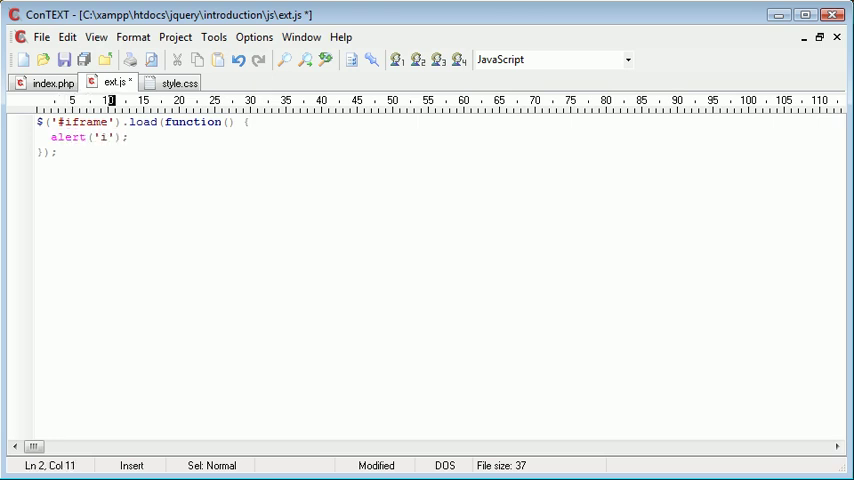
text(Frame loaded)
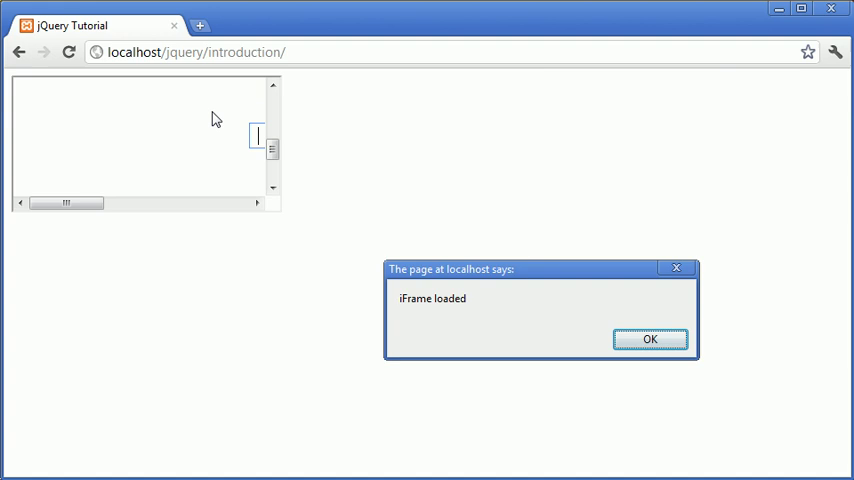
drag(540, 268, 488, 220)
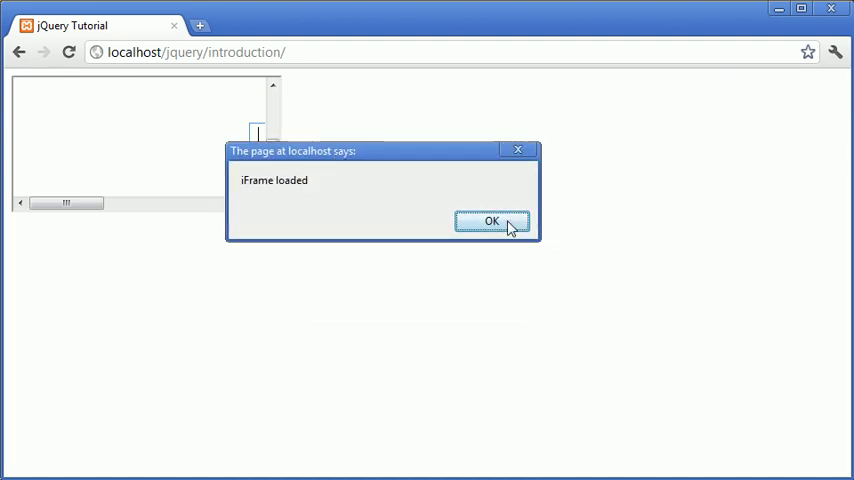
click(492, 220)
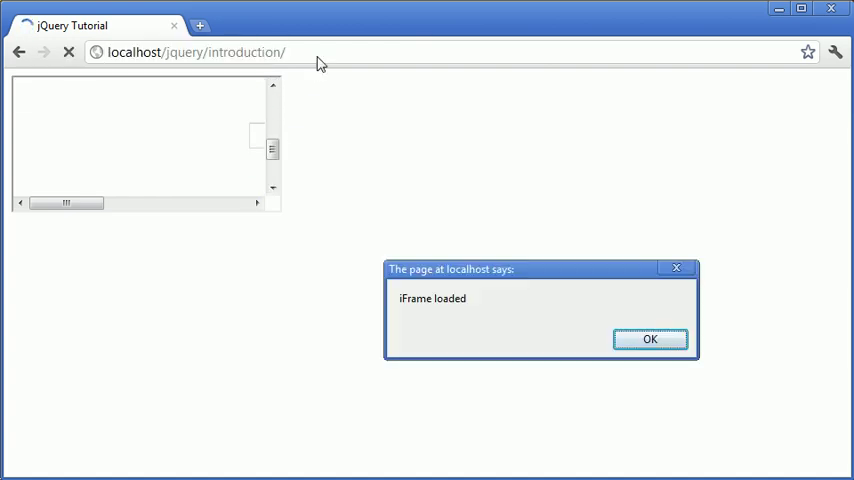
mouse_move(580, 332)
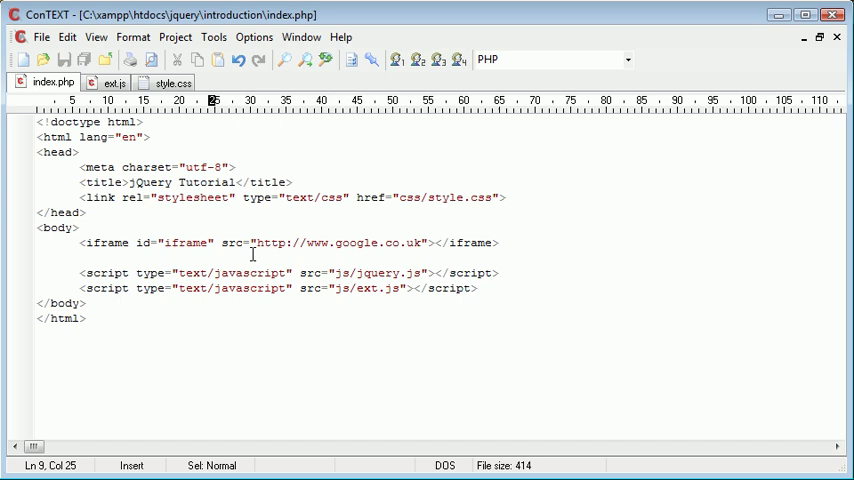
Point the iframe src at the phpacademy.org address and dismiss the 'iFrame loaded' alert in Chrome.
click(338, 242)
text(php)
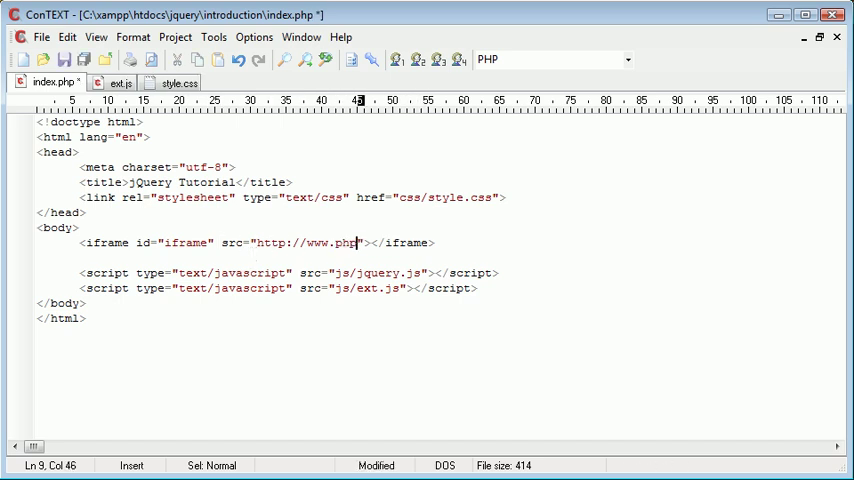
text(academy.or)
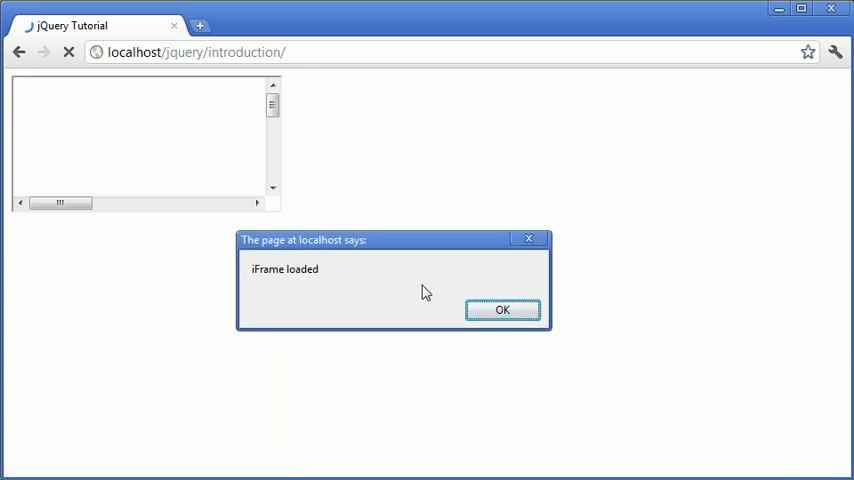
click(502, 308)
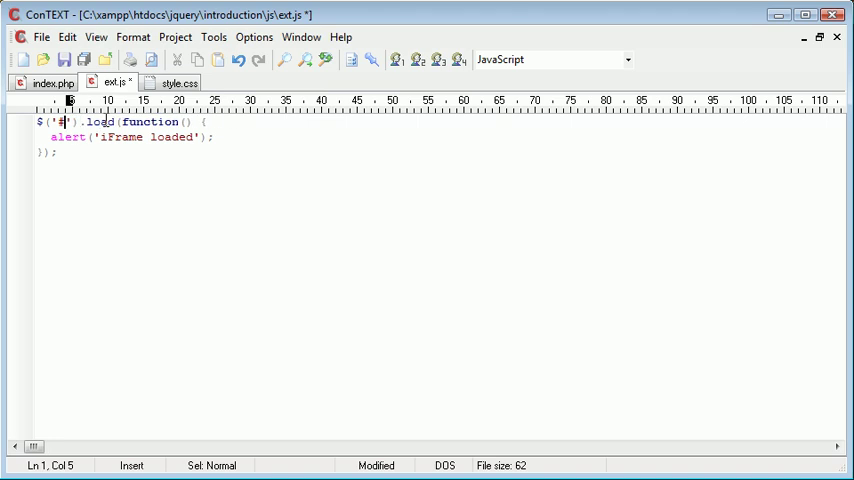
Make the ext.js handler target 'img' and alert 'All images loaded'.
text(img)
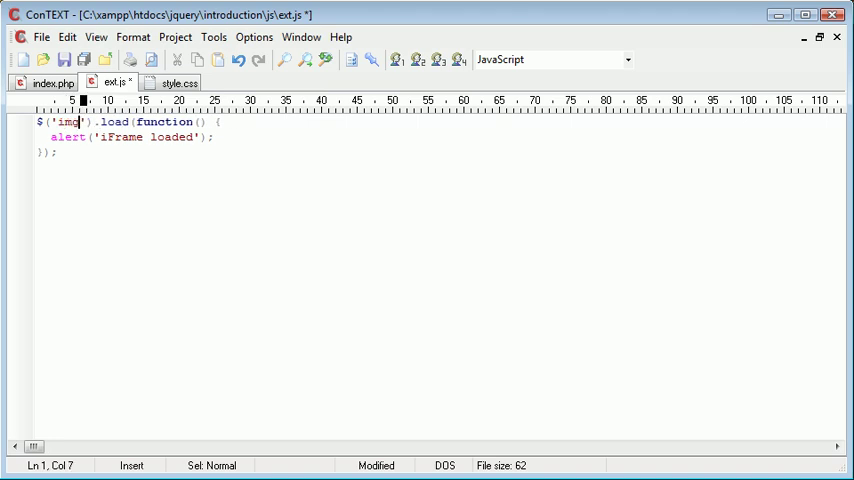
double_click(144, 136)
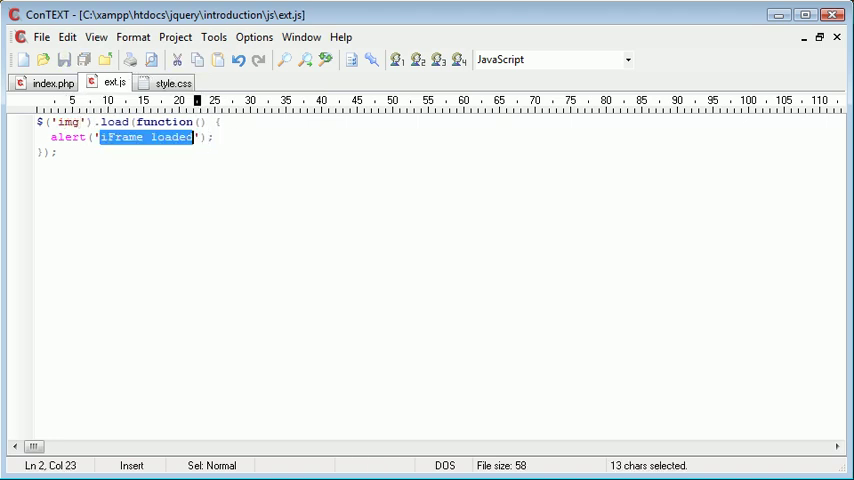
text(All images)
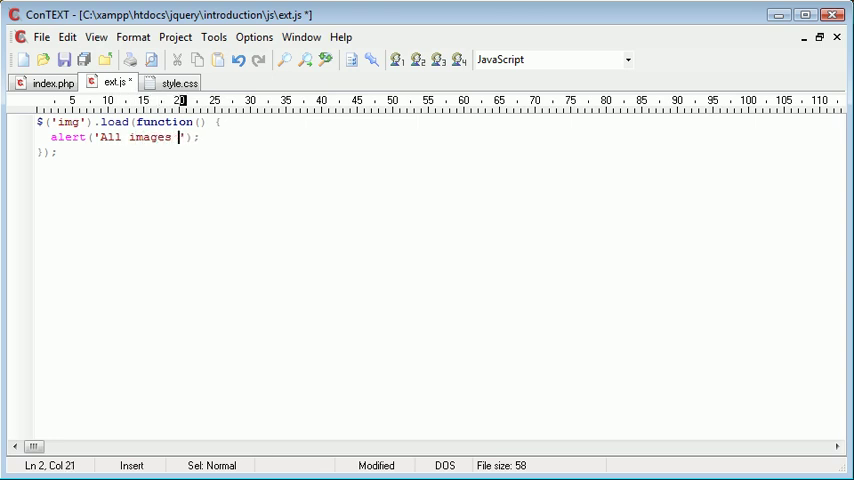
text(loaded)
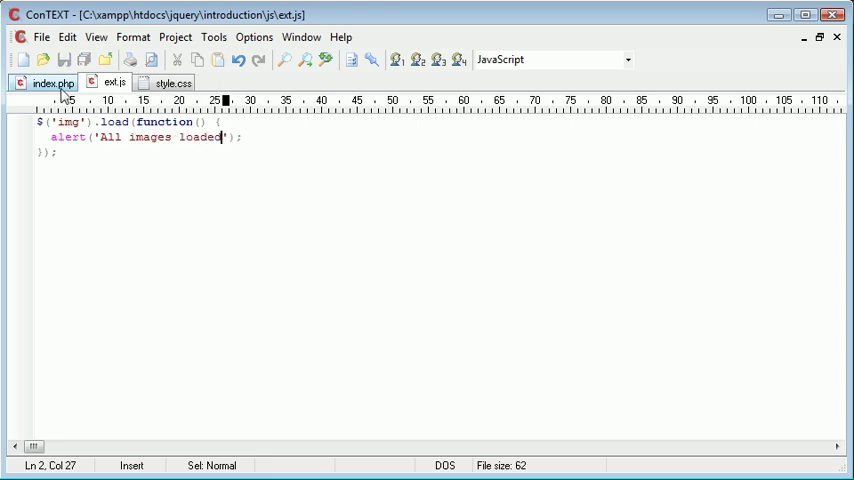
double_click(66, 120)
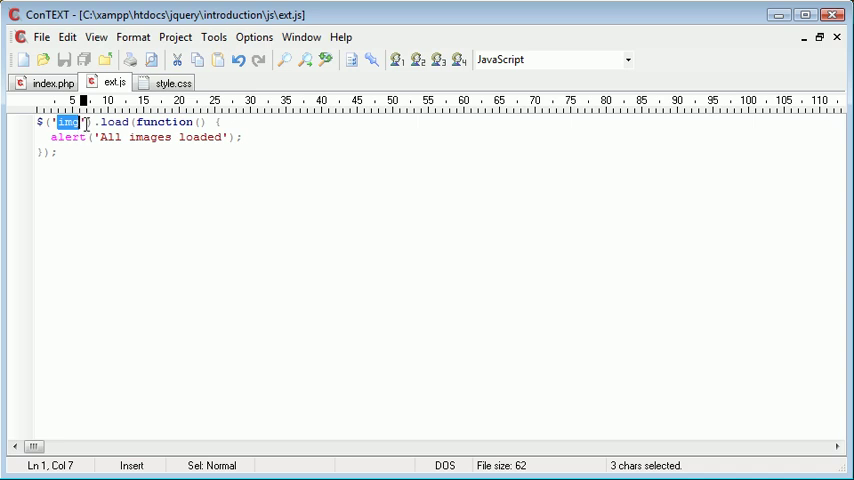
Replace index.php's iframe line with an iframe id="iframe" pointing at phpacademy.org.
click(50, 82)
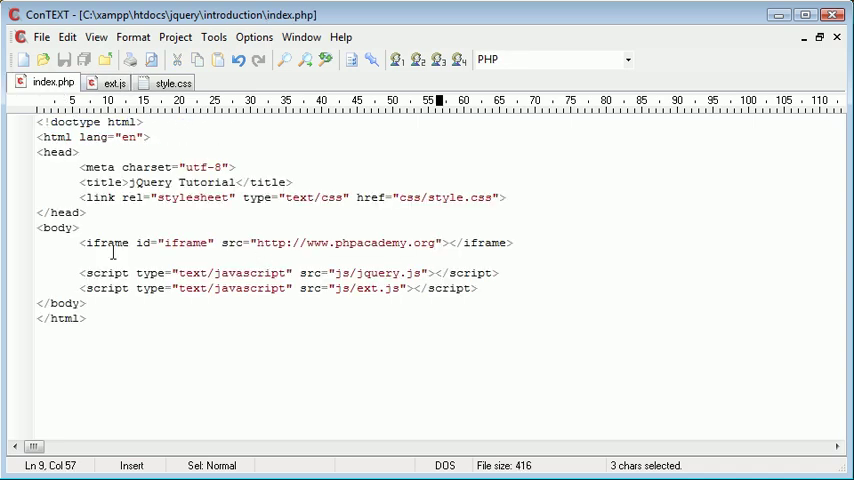
key(Delete)
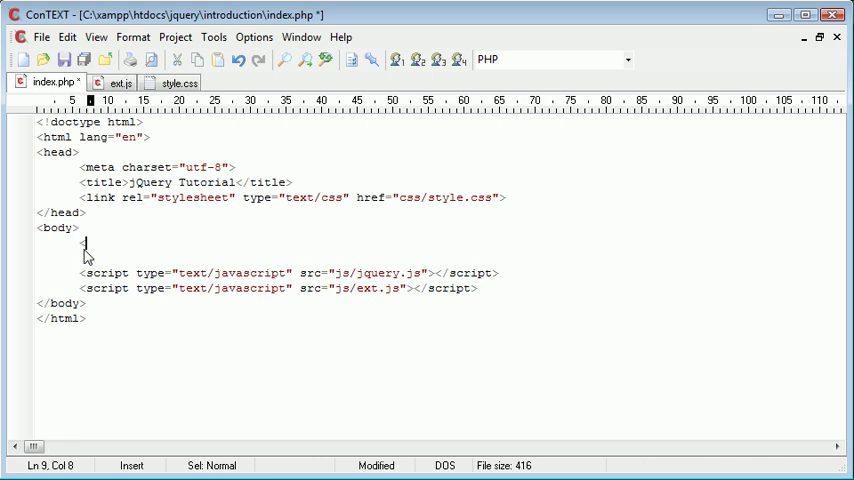
text(img src=")
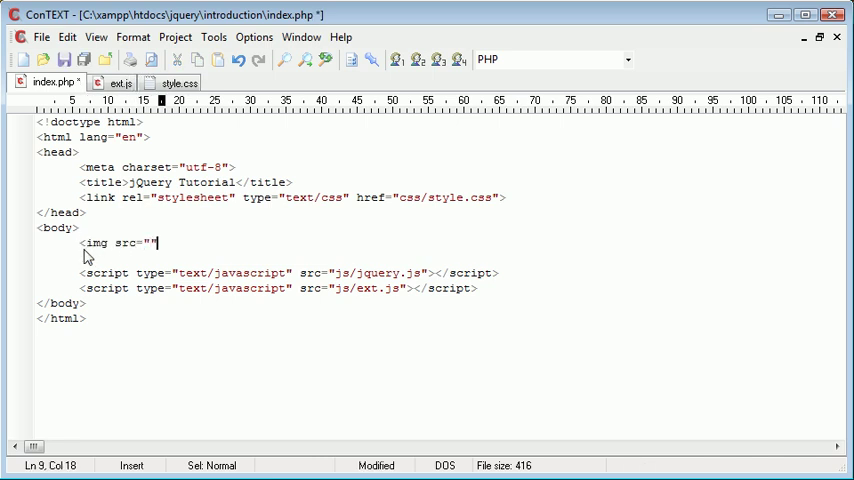
text(>)
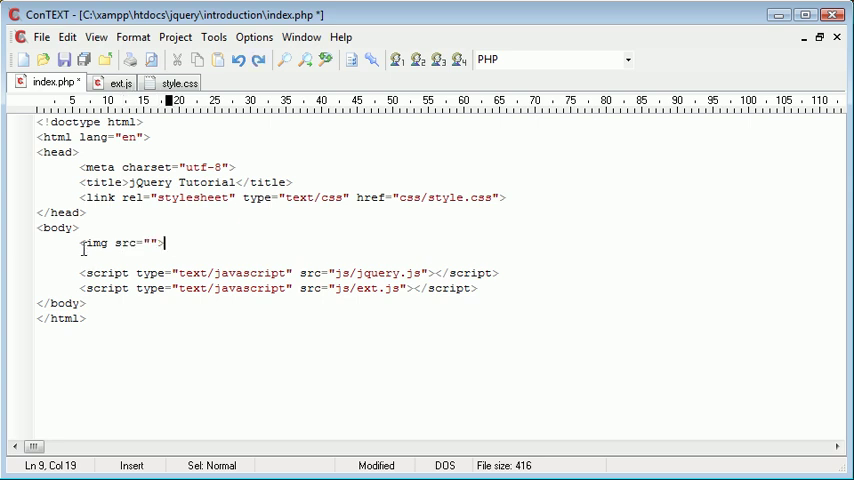
text(iframe id="iframe" src="http://www.phpacademy.org"></iframe>)
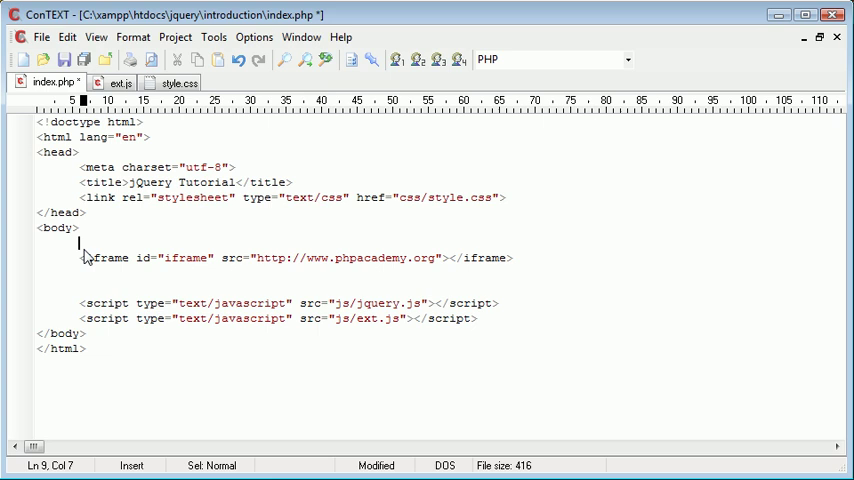
Add further iframes so the body holds google.co.uk, ebay.co.uk and phpacademy.org frames.
text(<iframe id="iframe" src="http://www.phpacademy.org"></iframe>)
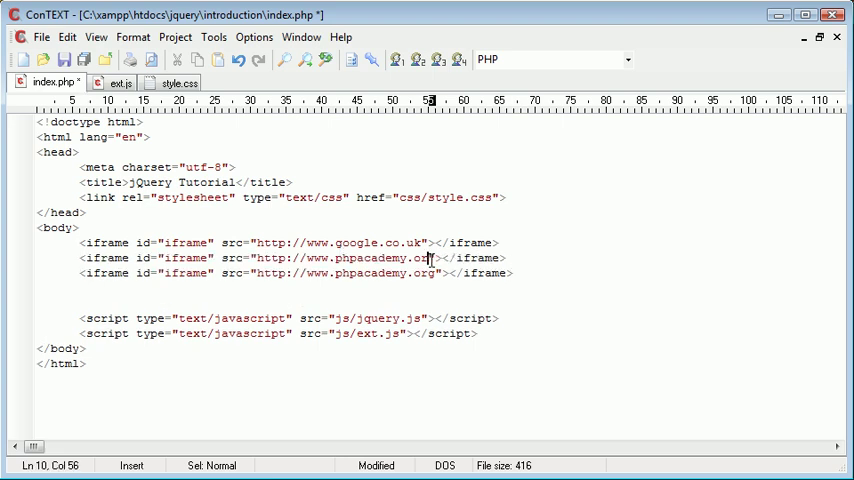
text(ebay)
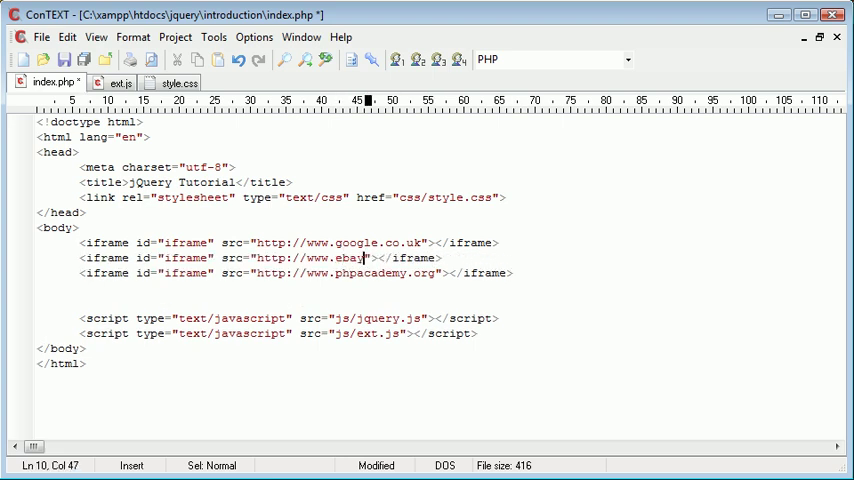
text(.co.uk)
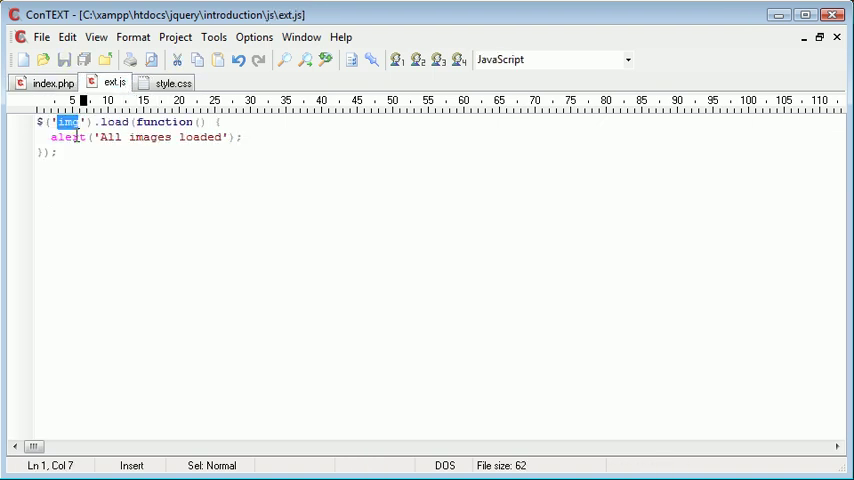
Switch the ext.js selector to 'iframe' with alert 'All iFrames loaded' and check index.php.
text(iframe)
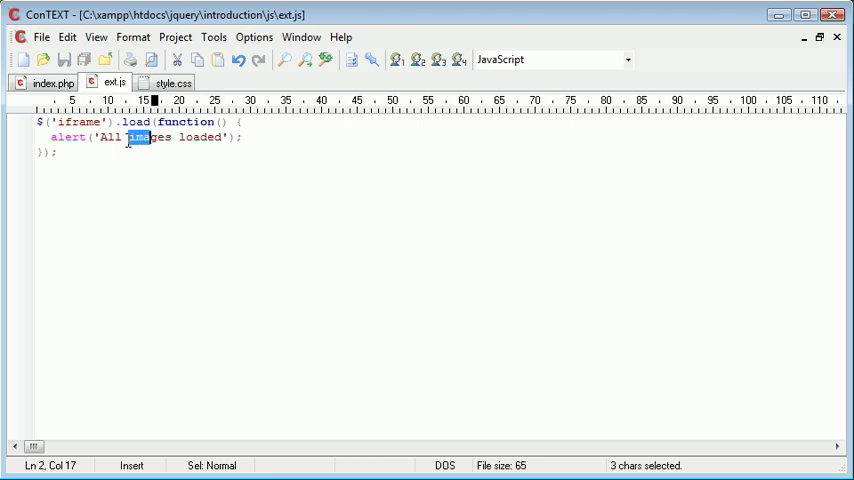
text(iFrames)
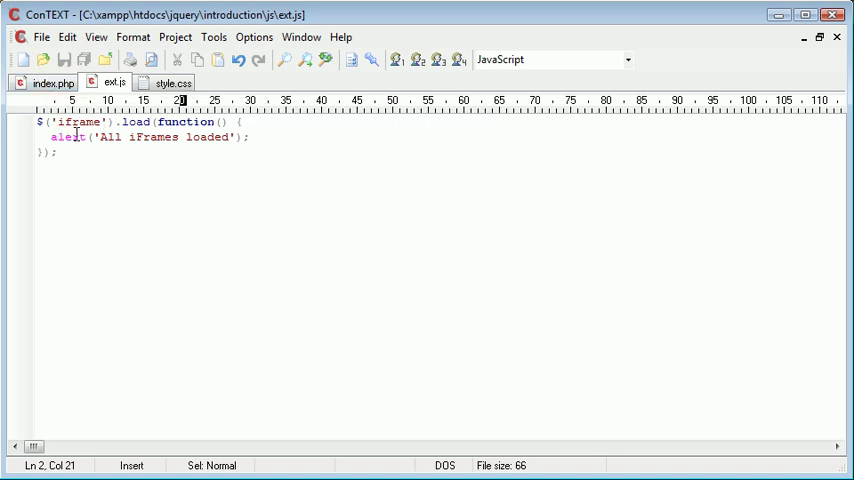
click(50, 82)
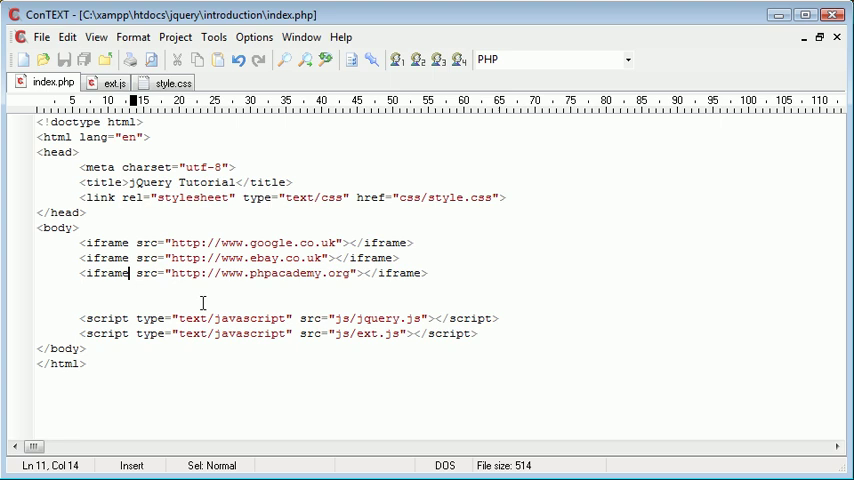
click(112, 82)
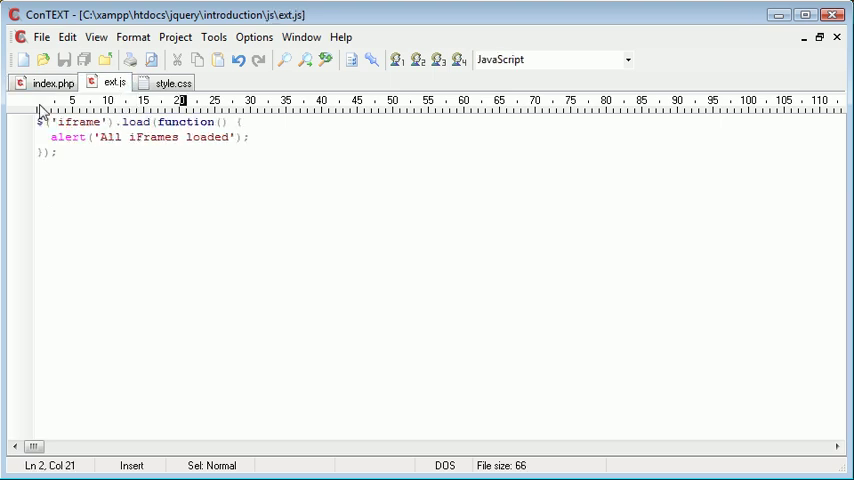
mouse_move(532, 416)
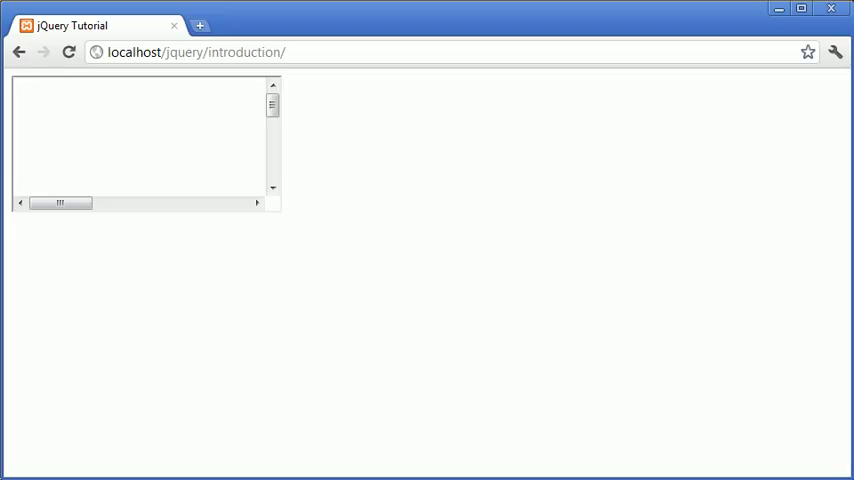
Reload the Chrome page so the three iframes load and dismiss the 'All iFrames loaded' alerts.
click(196, 52)
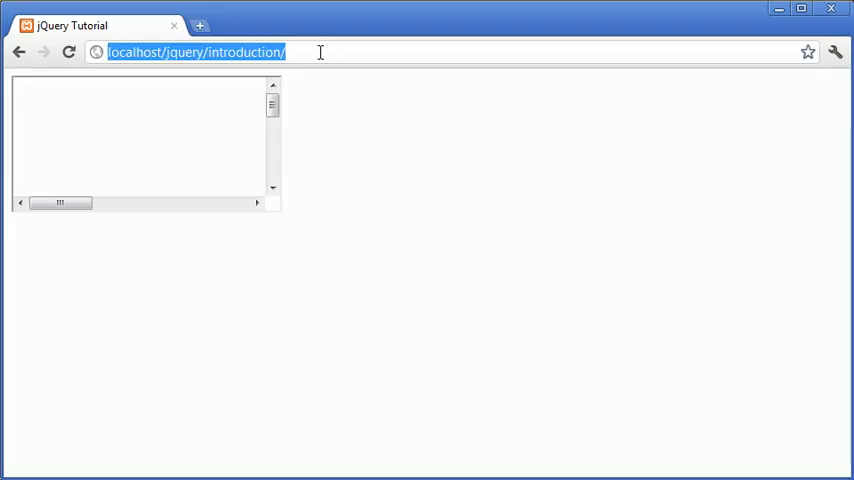
key(Return)
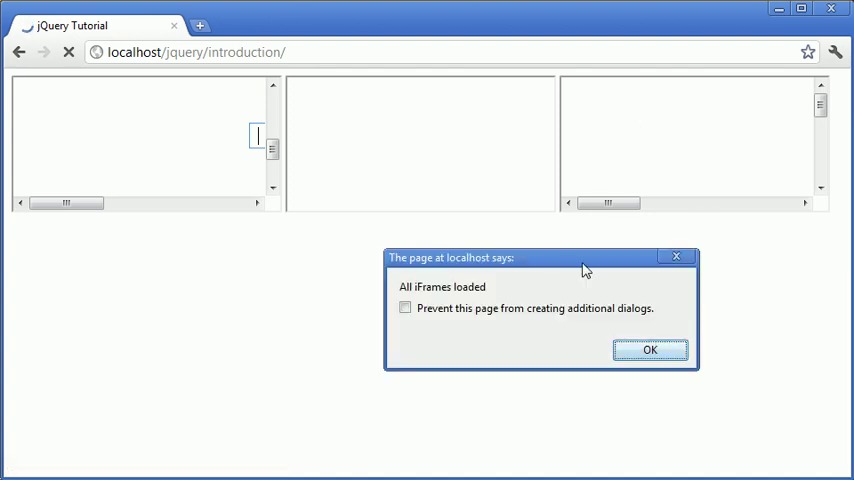
click(648, 348)
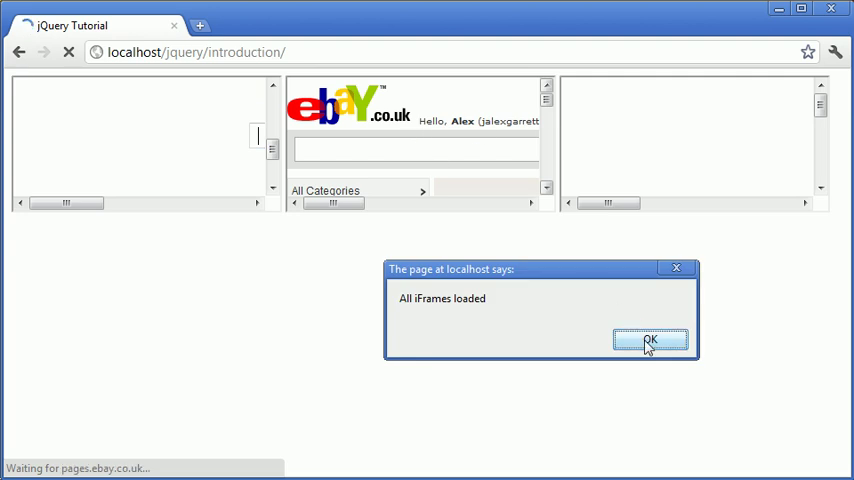
click(650, 340)
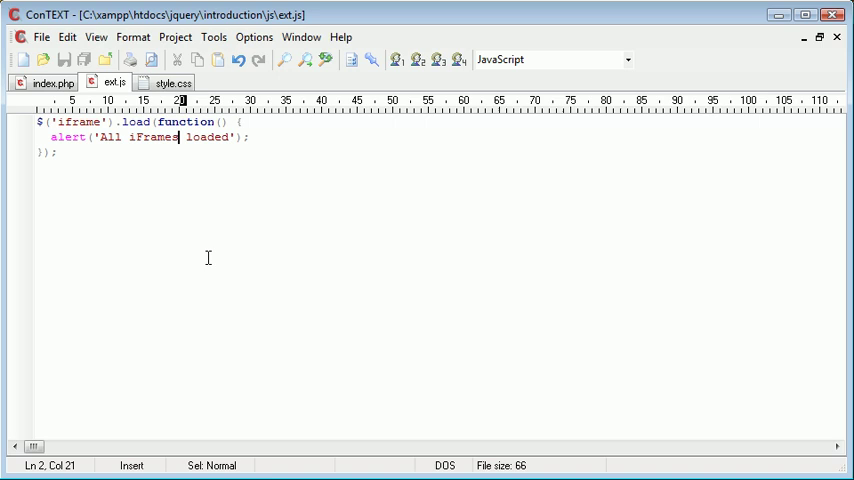
mouse_move(520, 424)
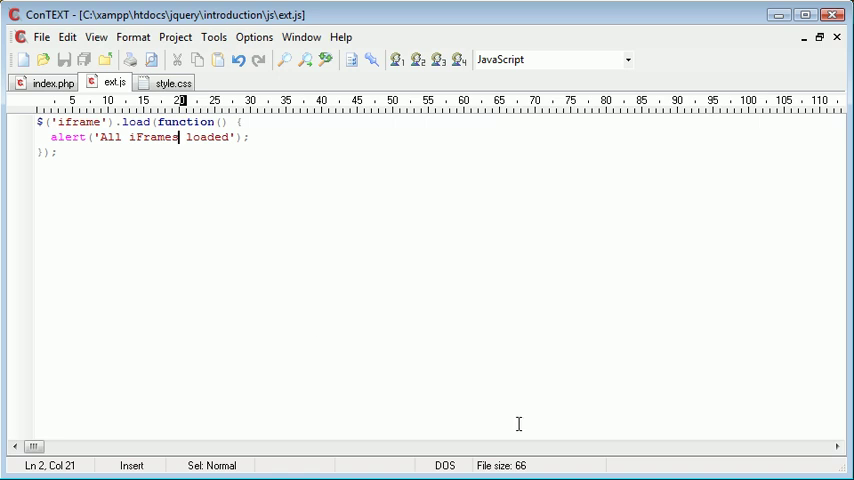